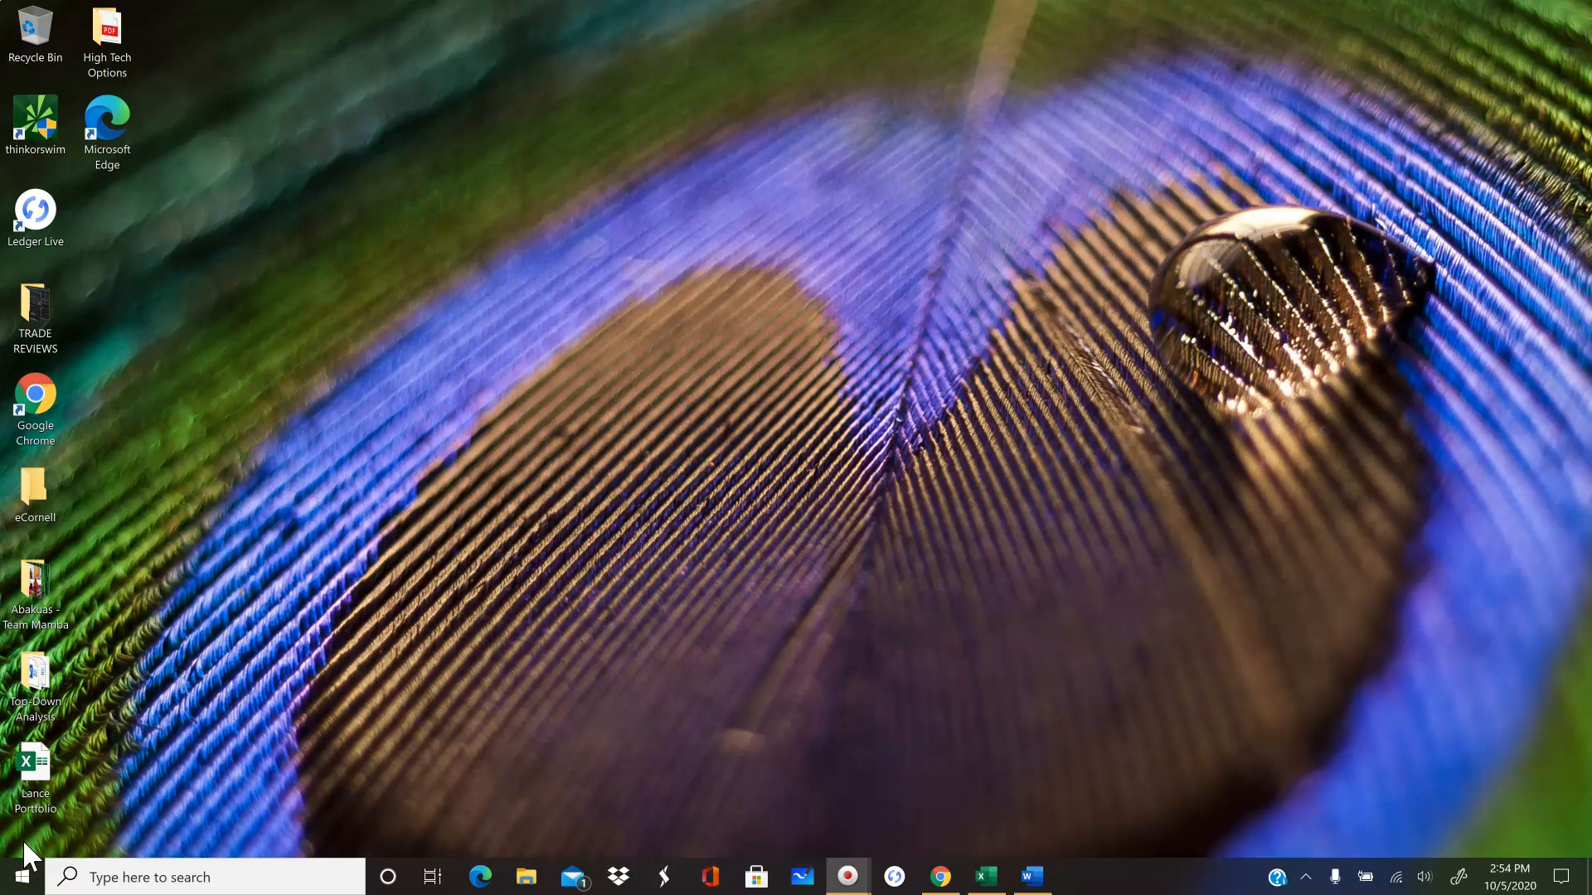
- Launch thinkorswim from its desktop shortcut and let the update screen run
left_click(35, 124)
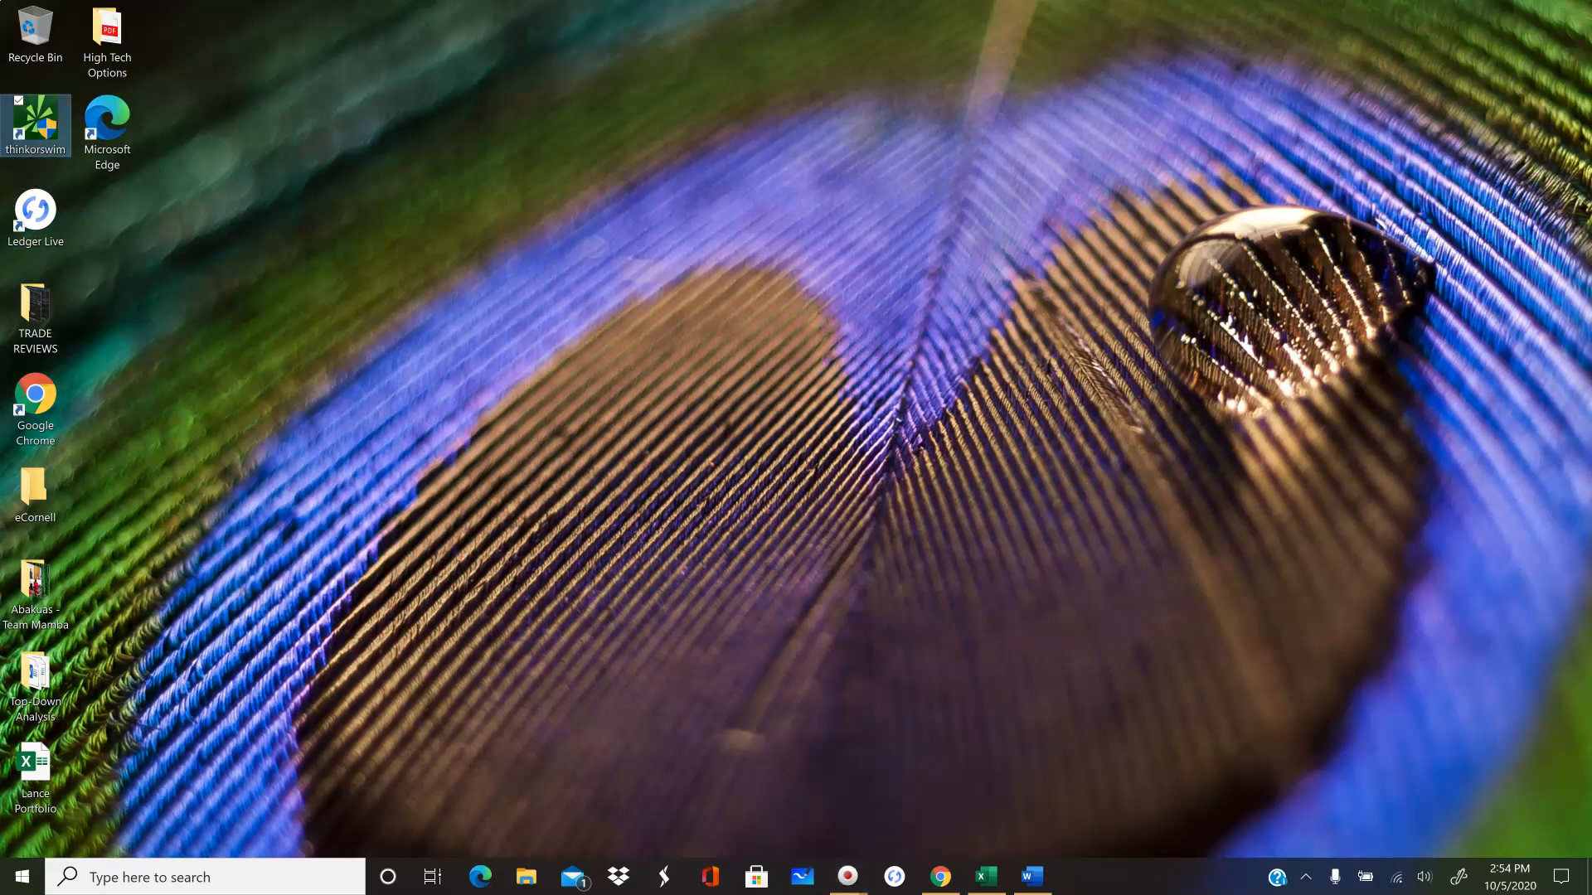
left_click(673, 562)
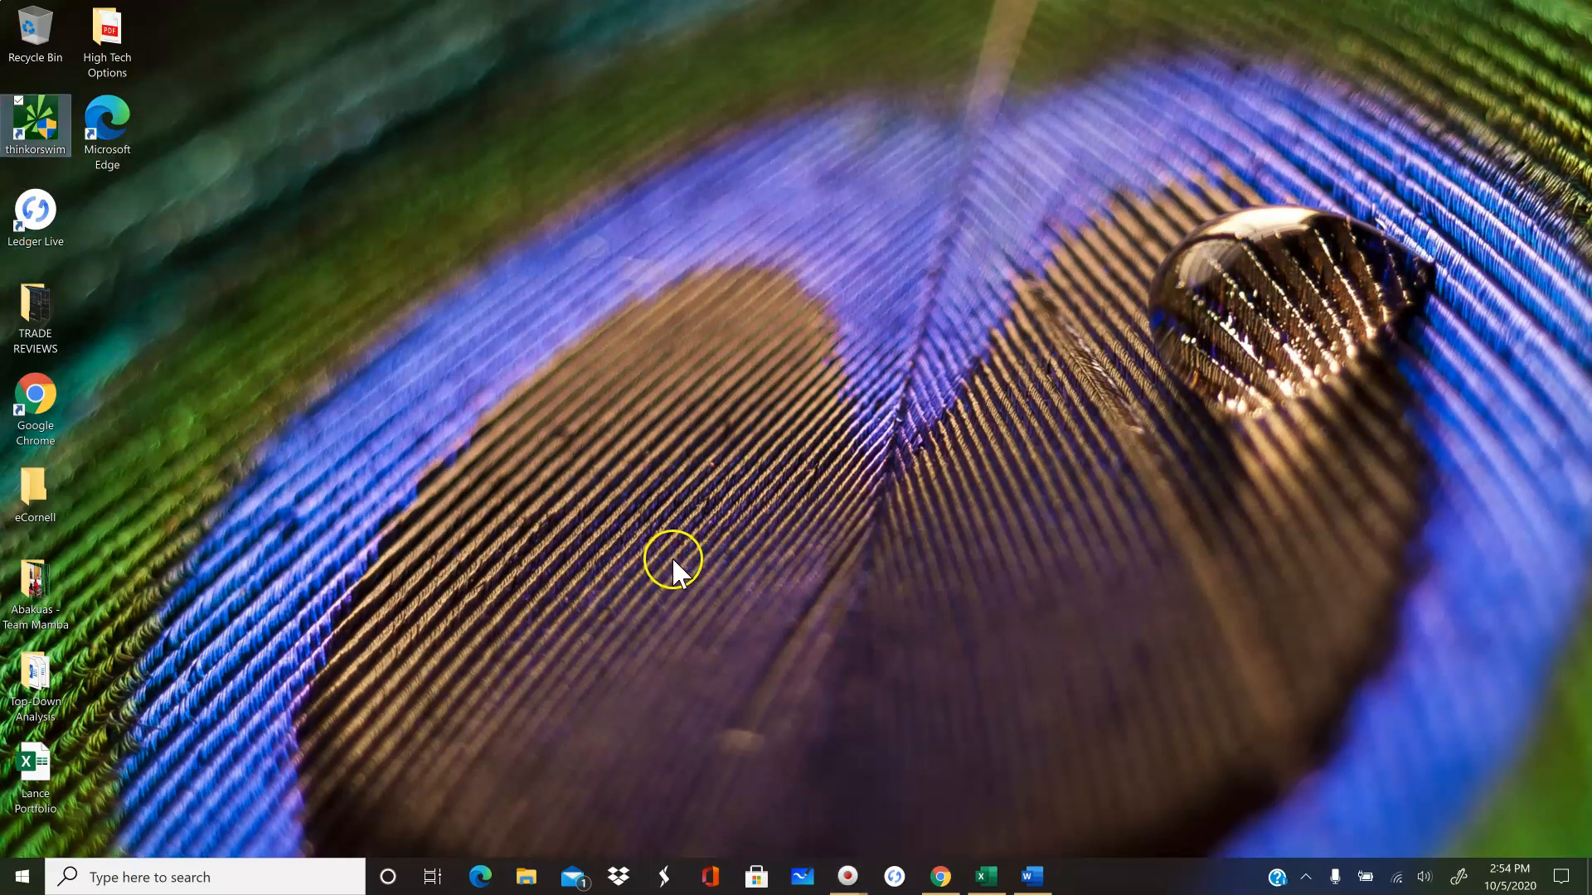
double_click(35, 120)
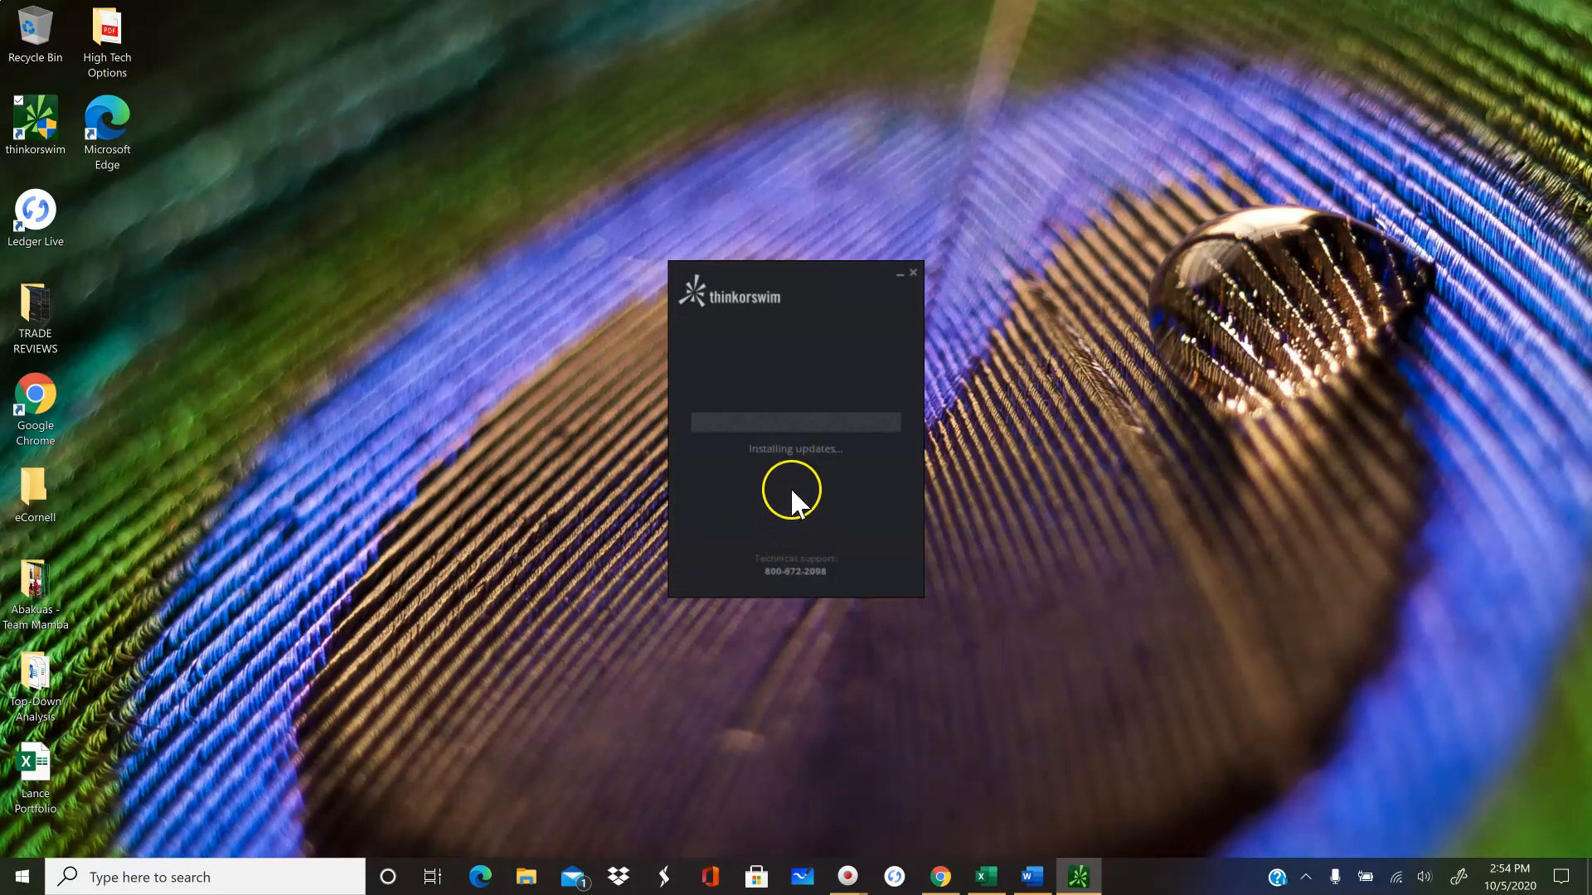
mouse_move(756, 538)
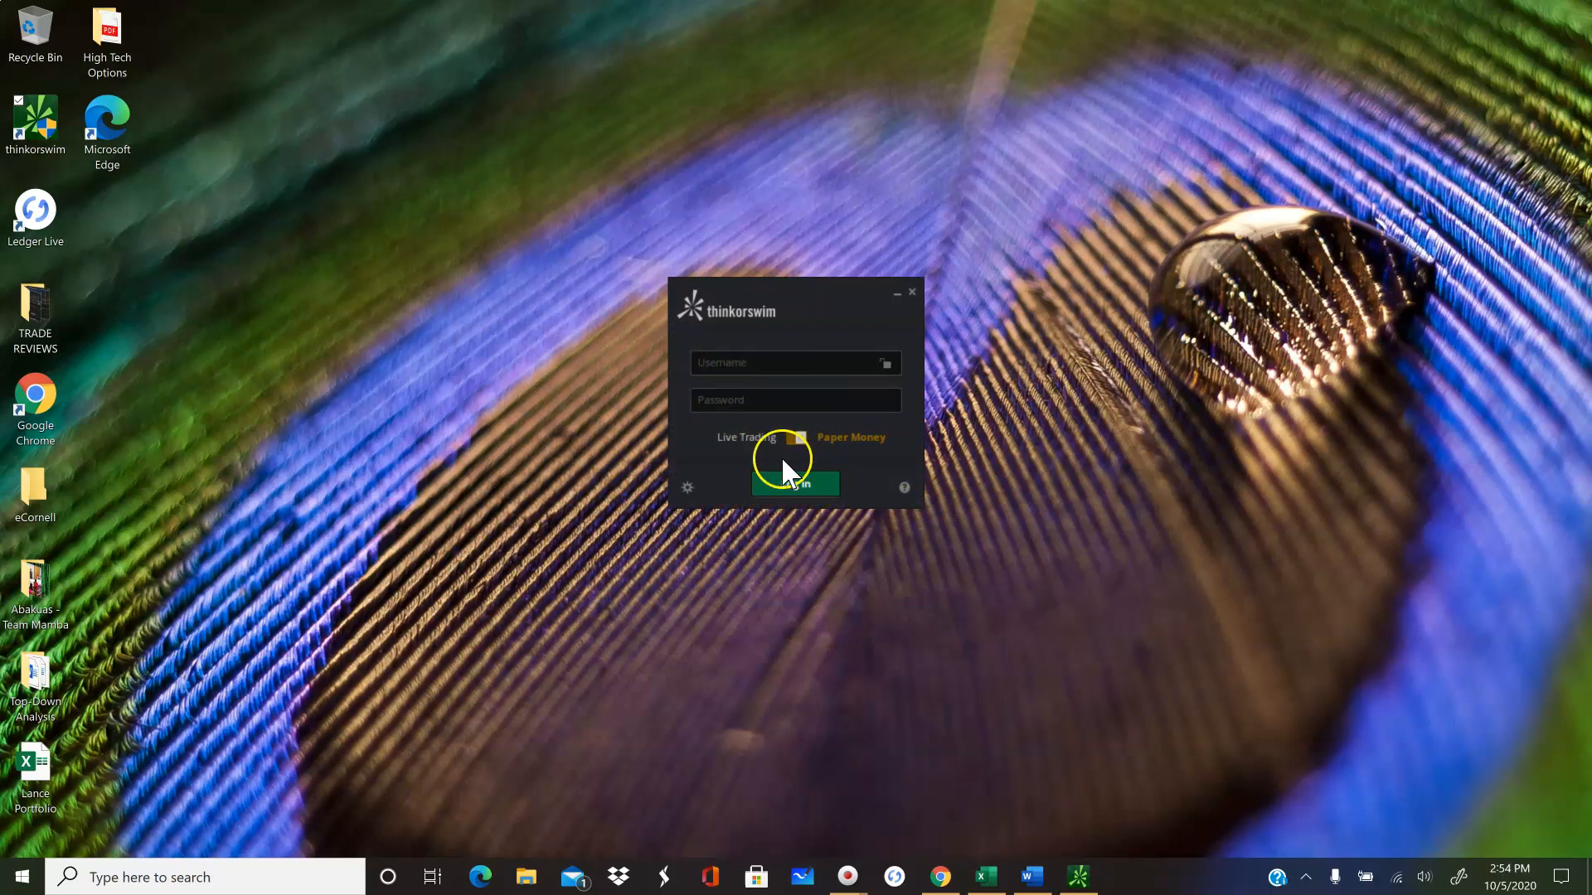
left_click(794, 438)
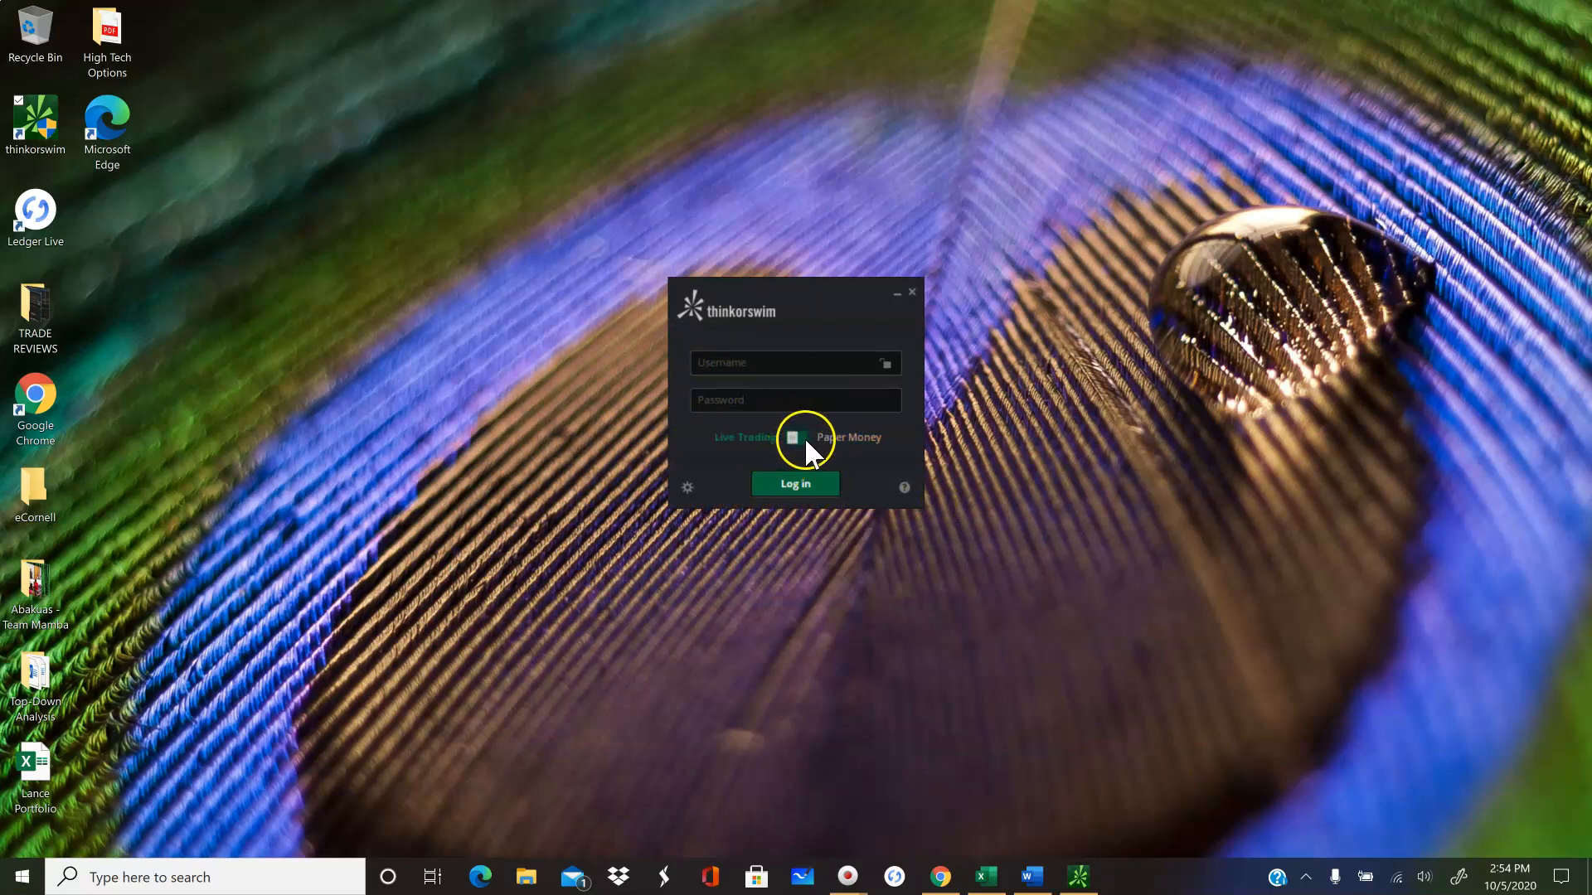
left_click(794, 438)
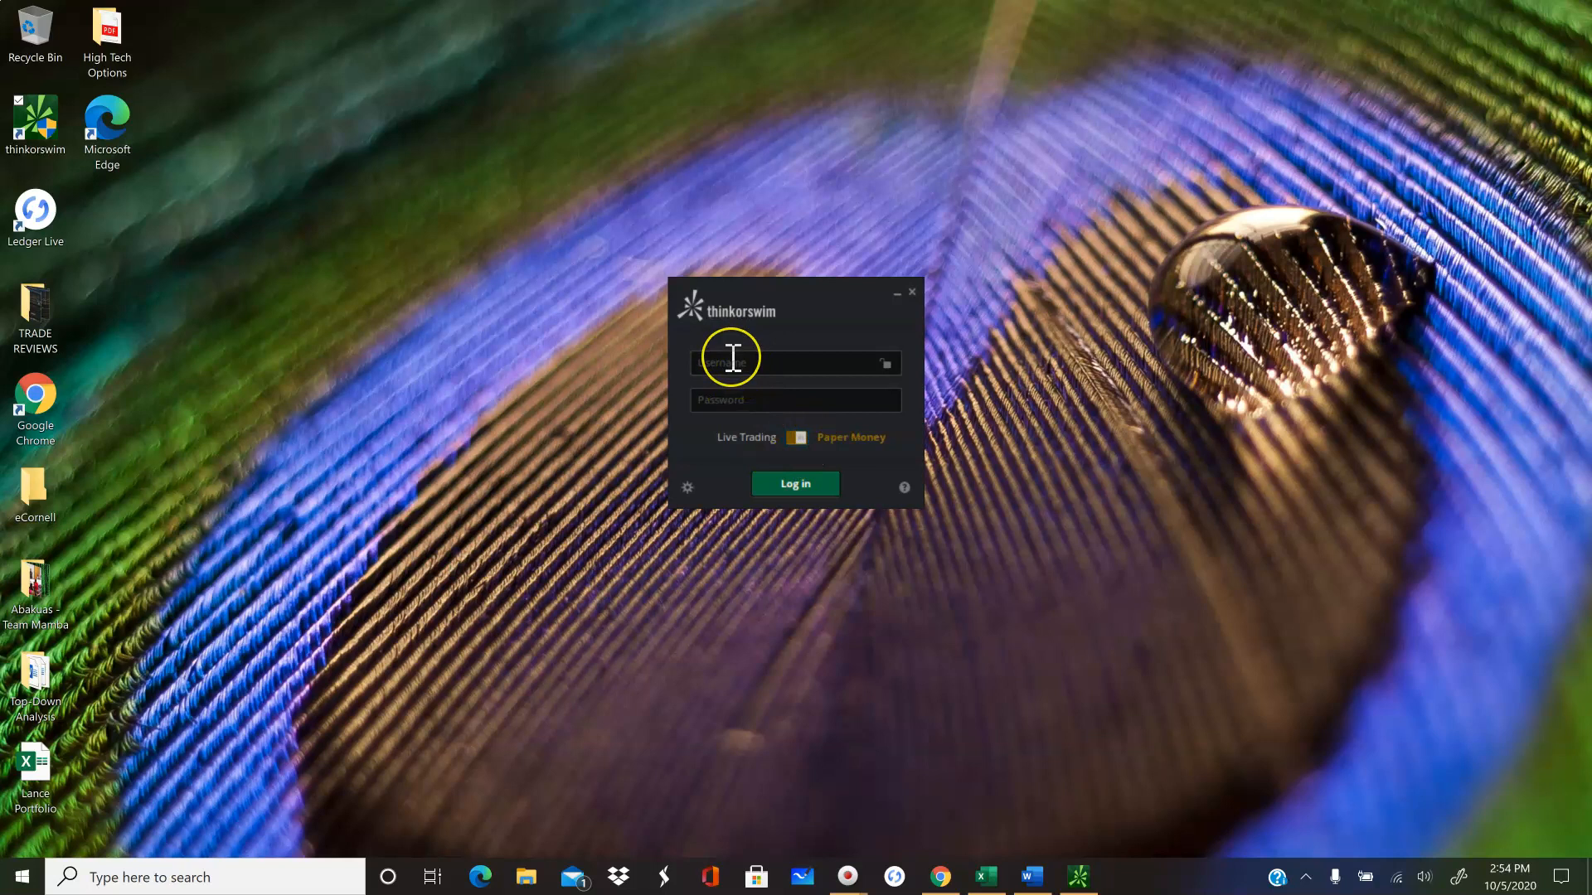
type("lancehamilton")
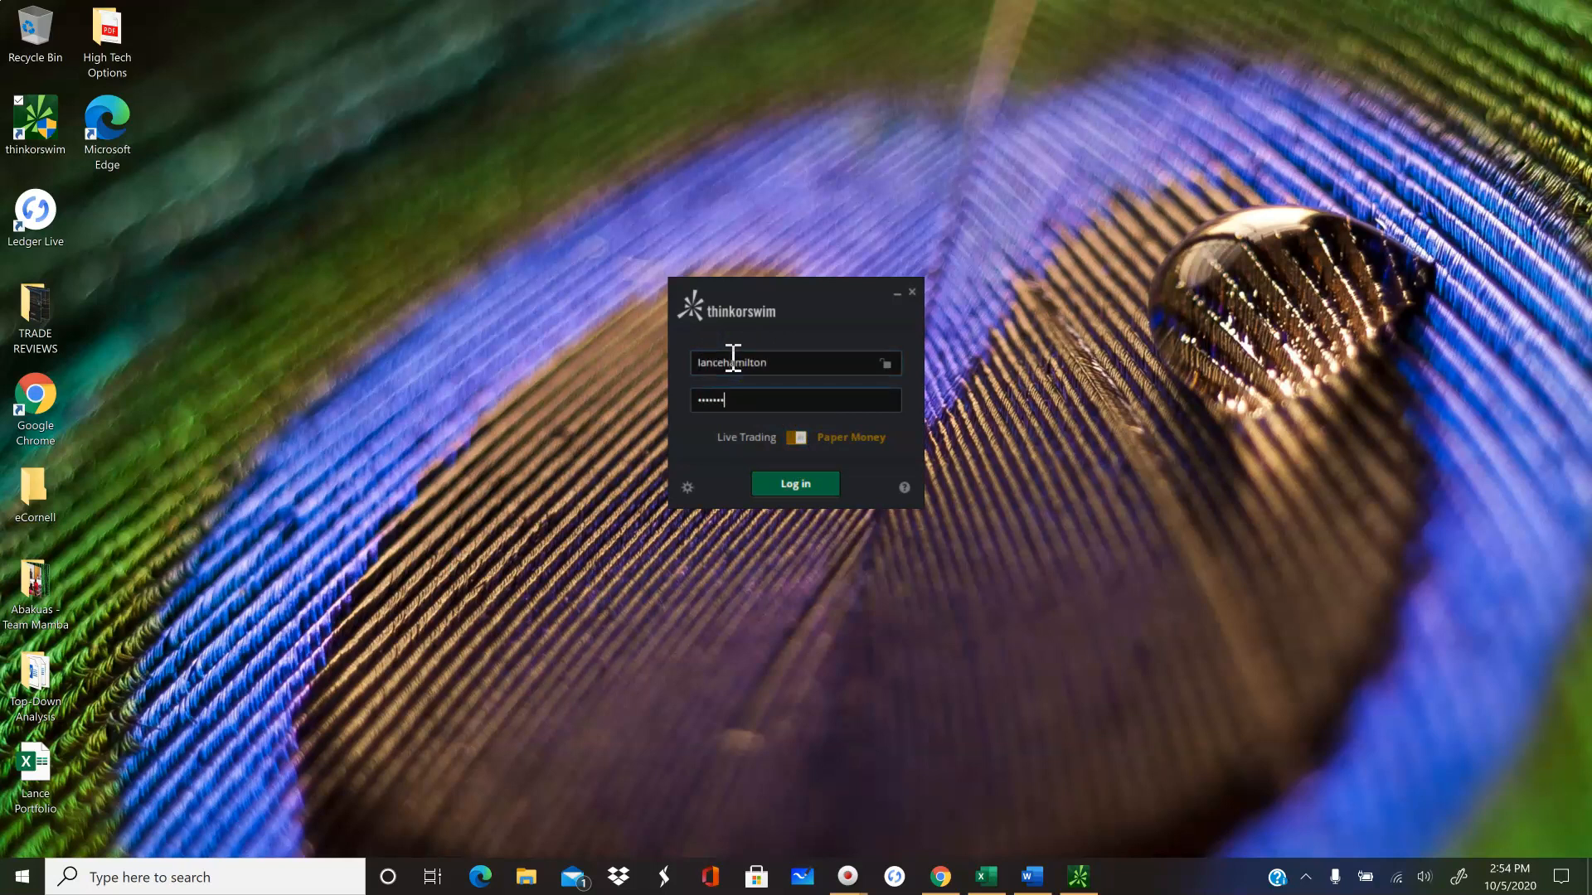
left_click(795, 483)
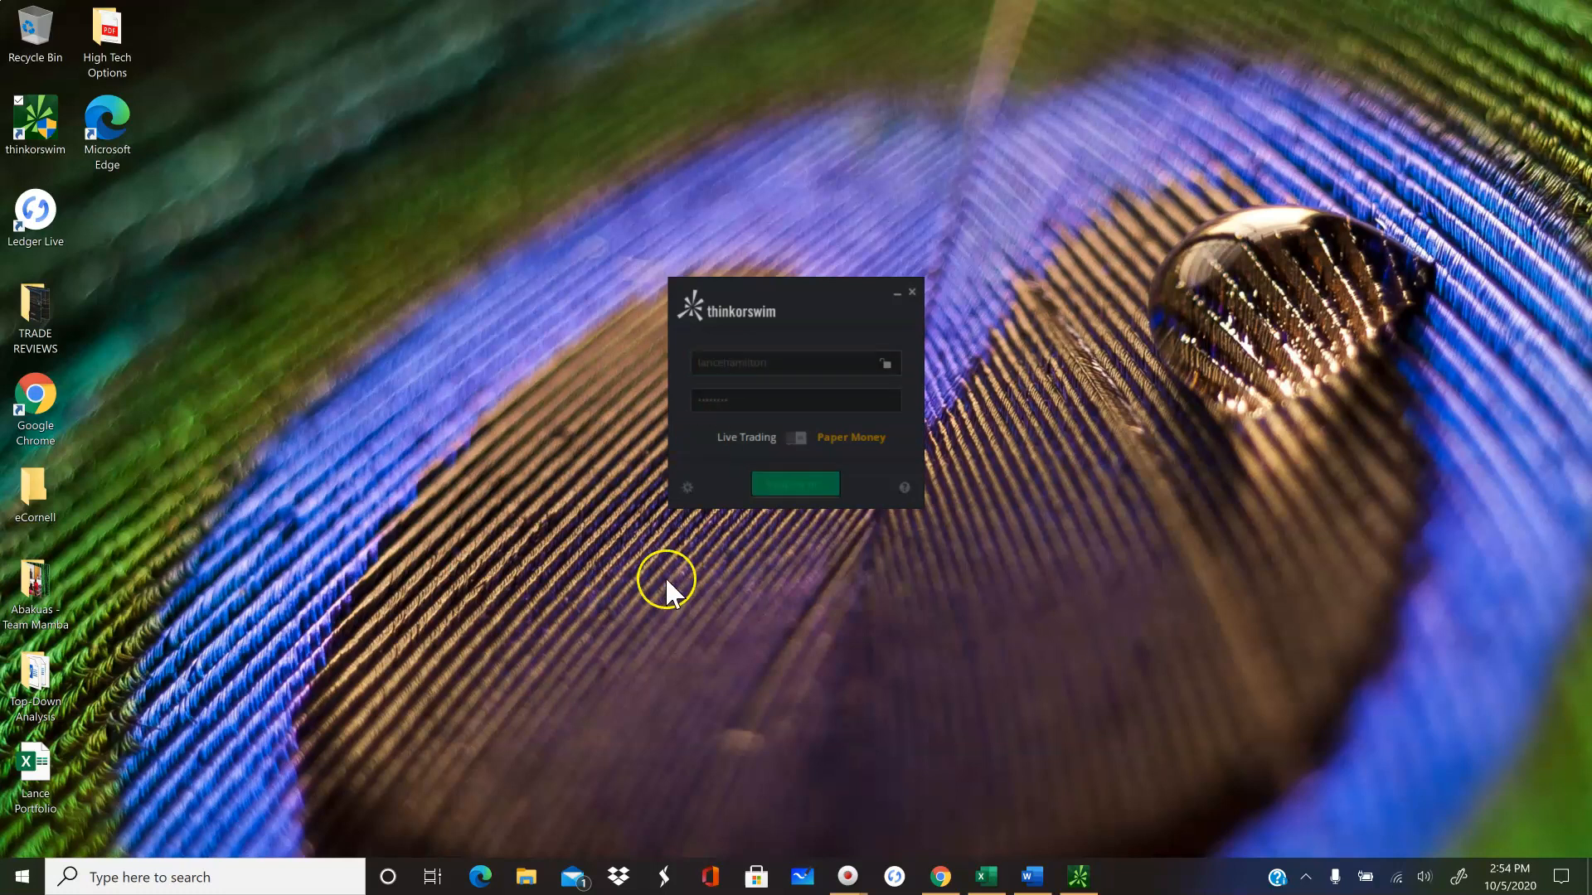
mouse_move(655, 582)
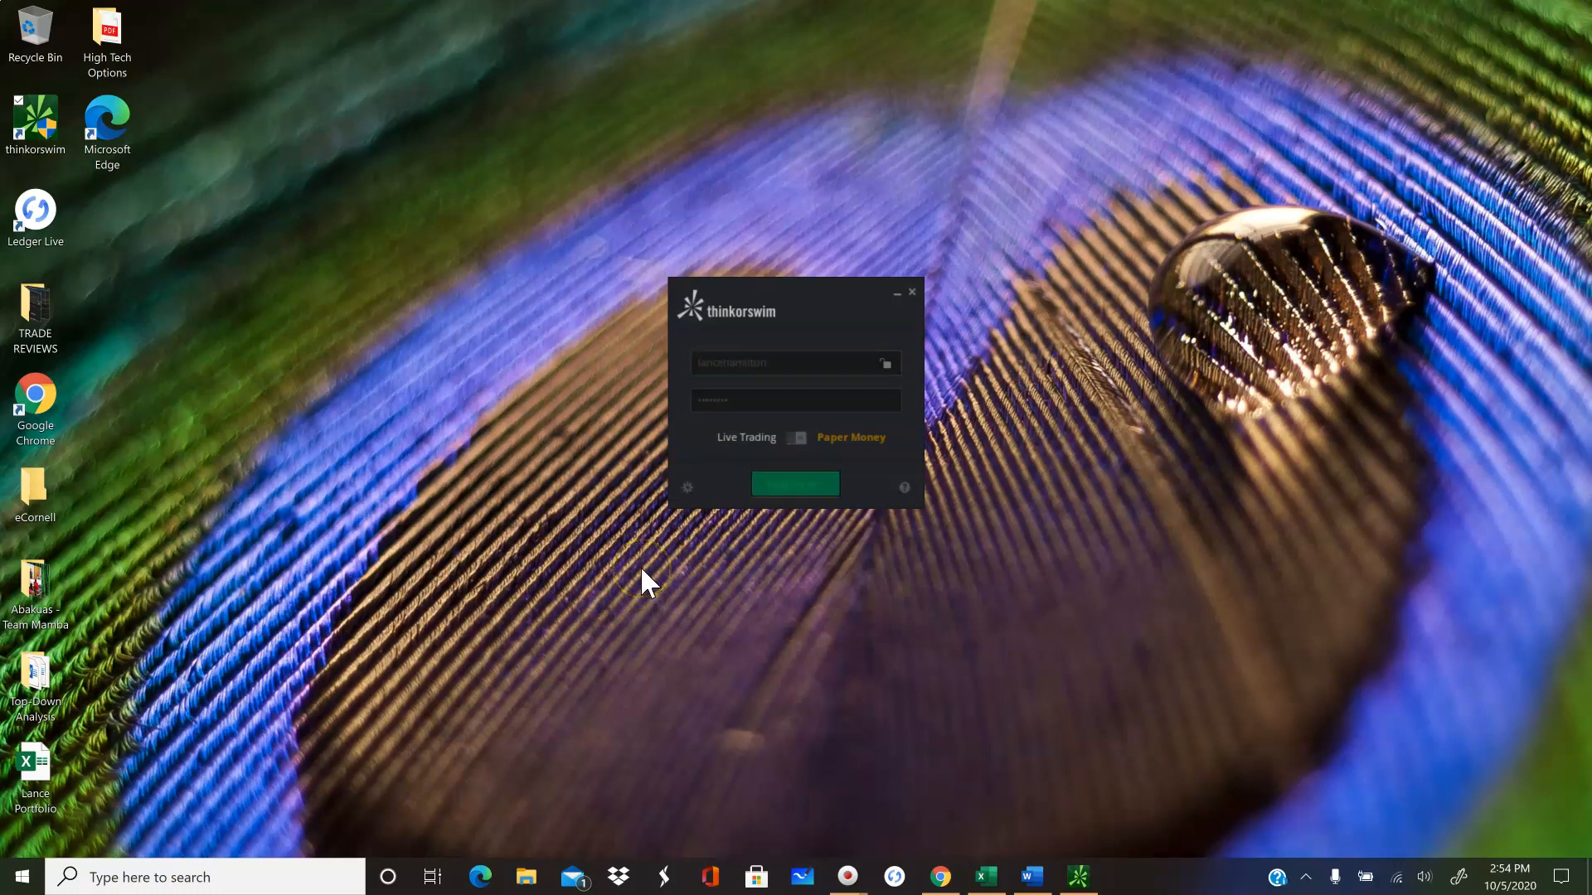
left_click(794, 484)
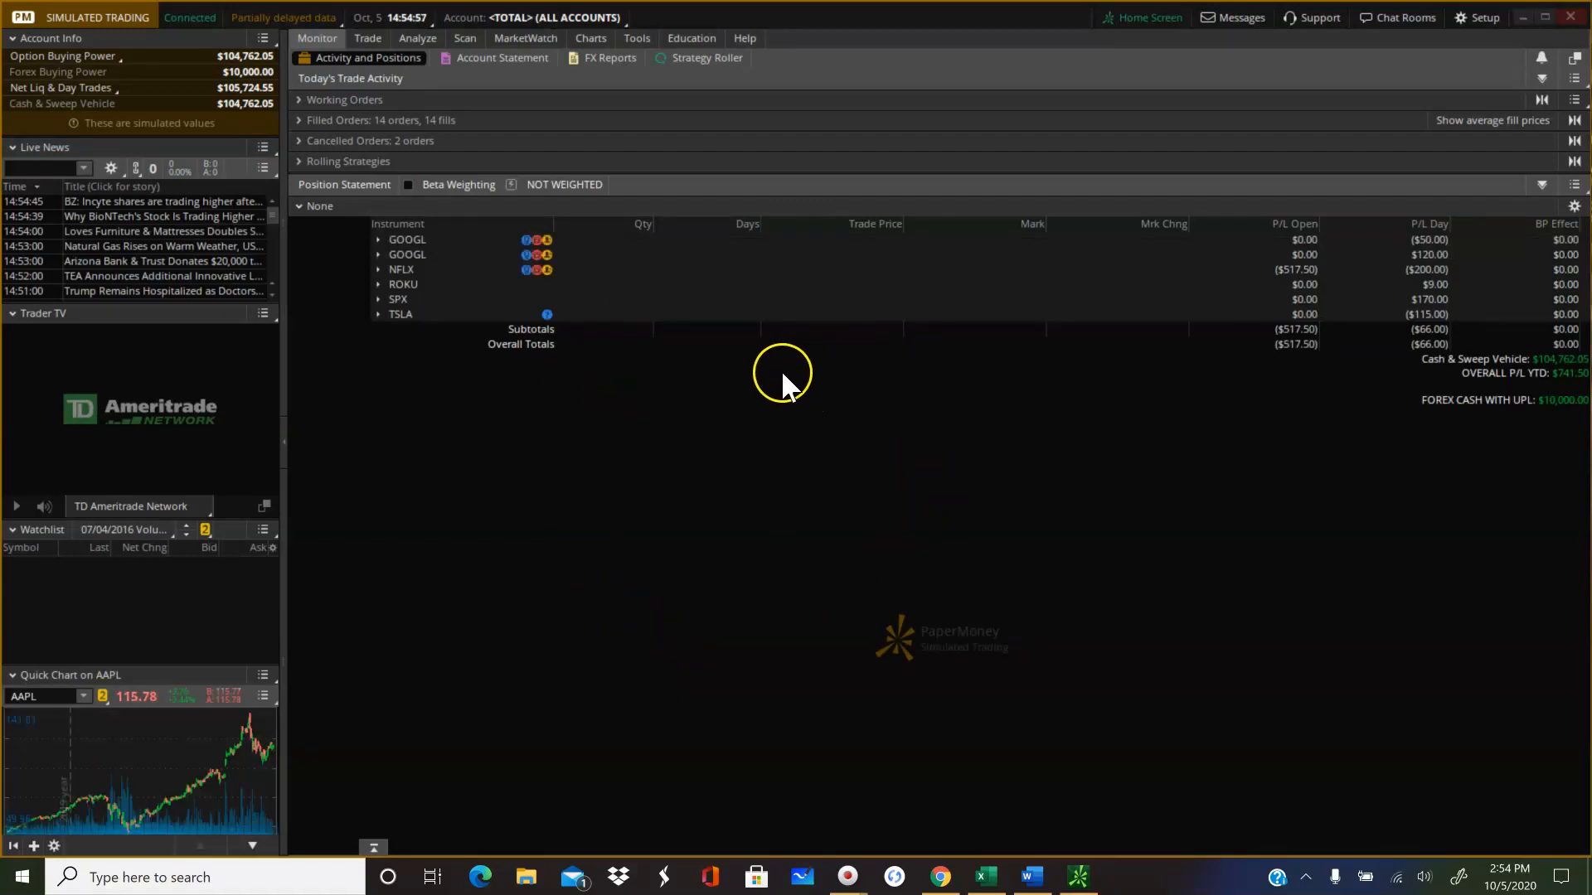
mouse_move(910, 349)
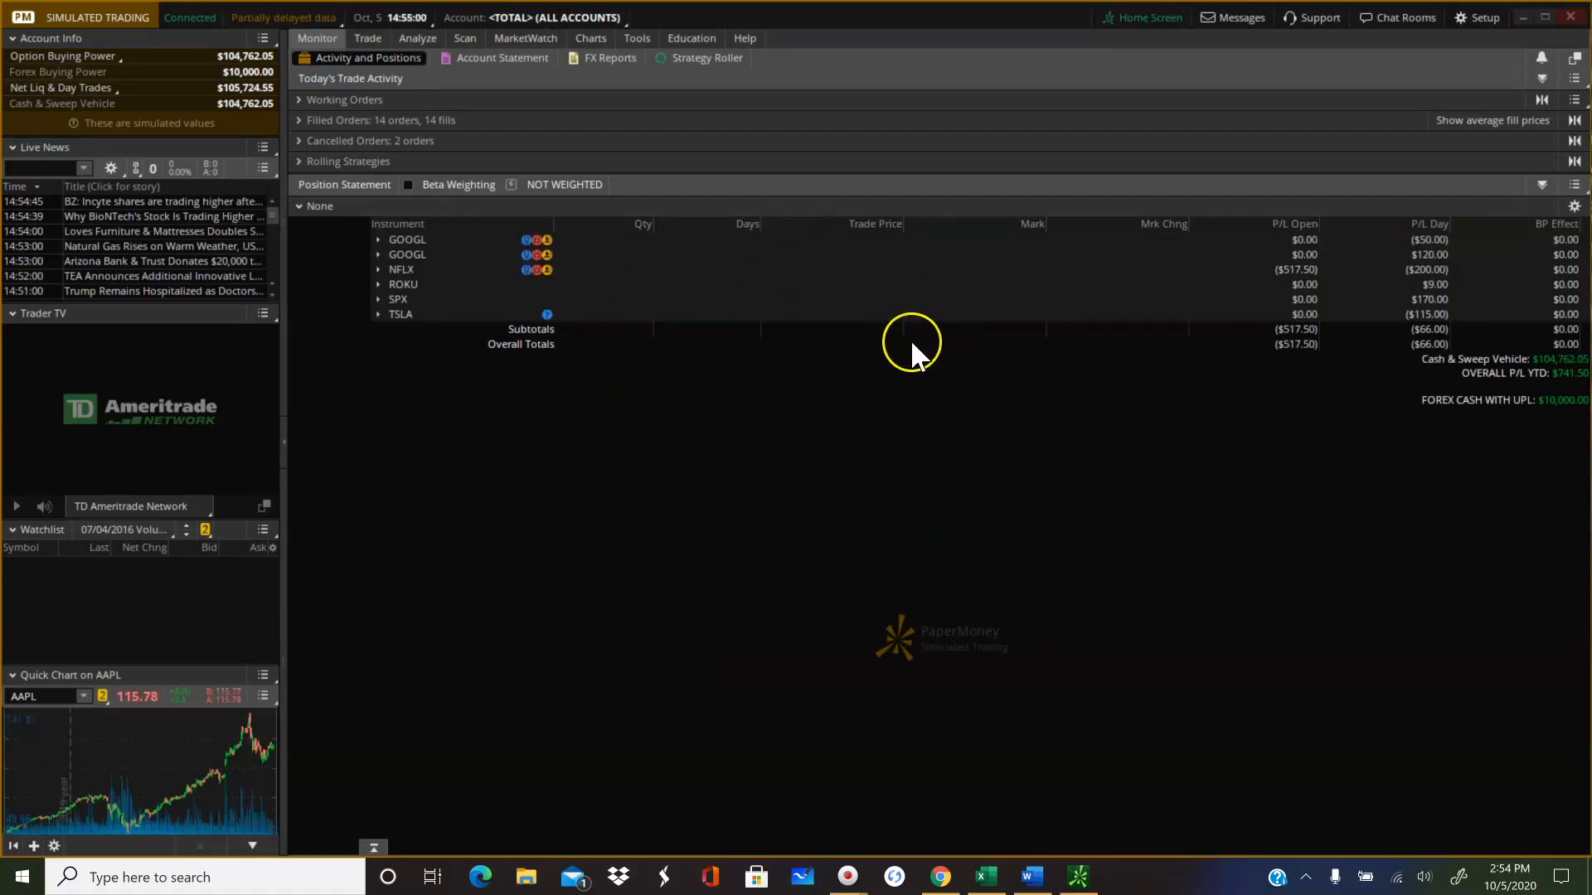
mouse_move(990, 507)
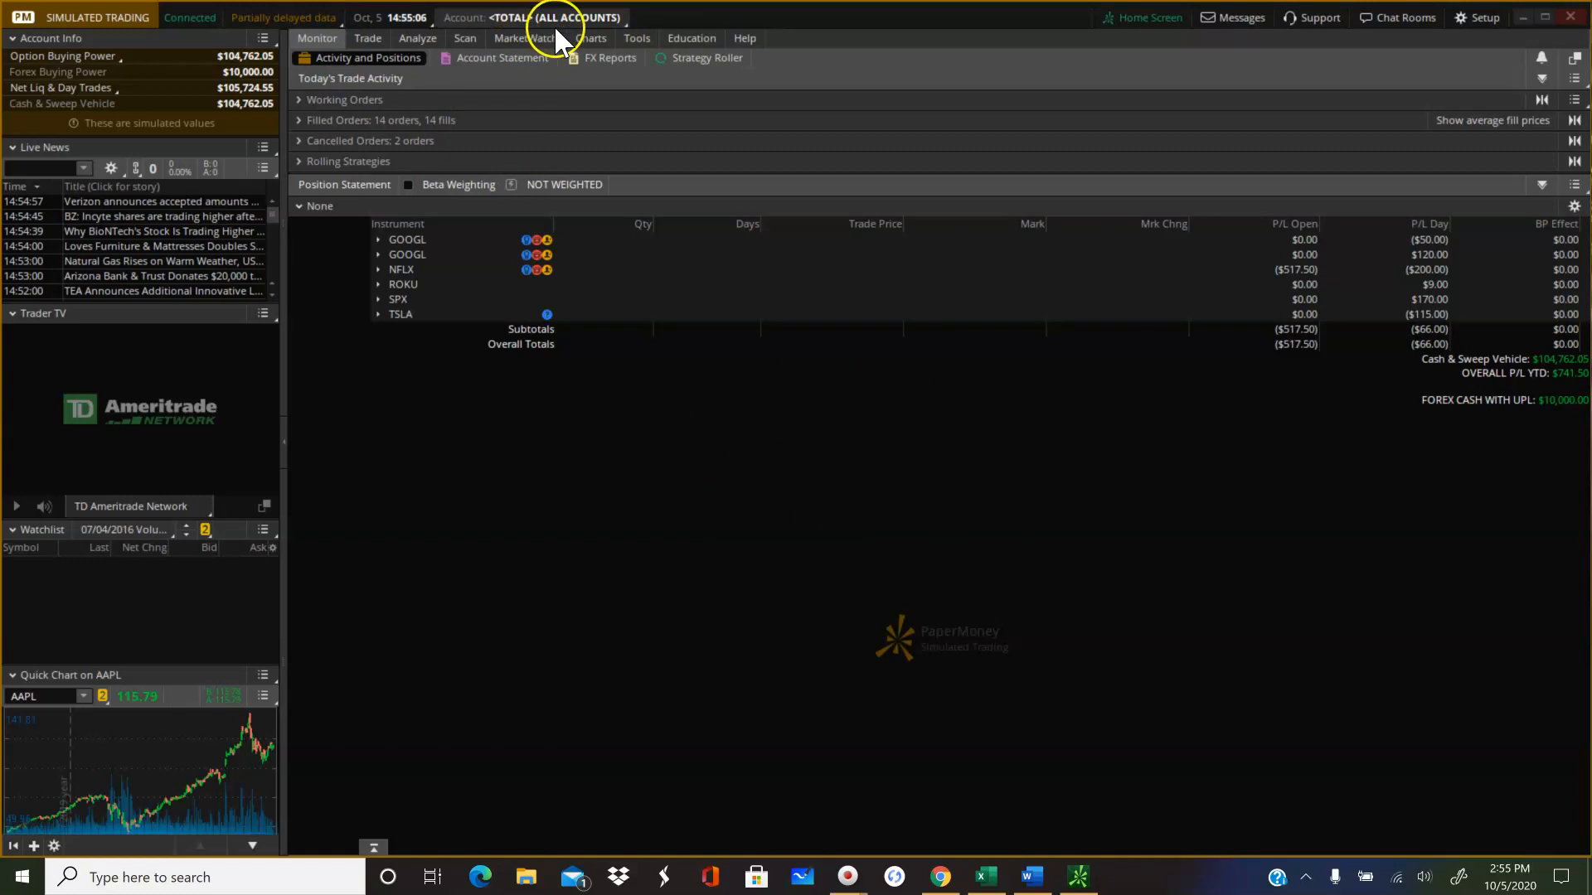
mouse_move(544, 19)
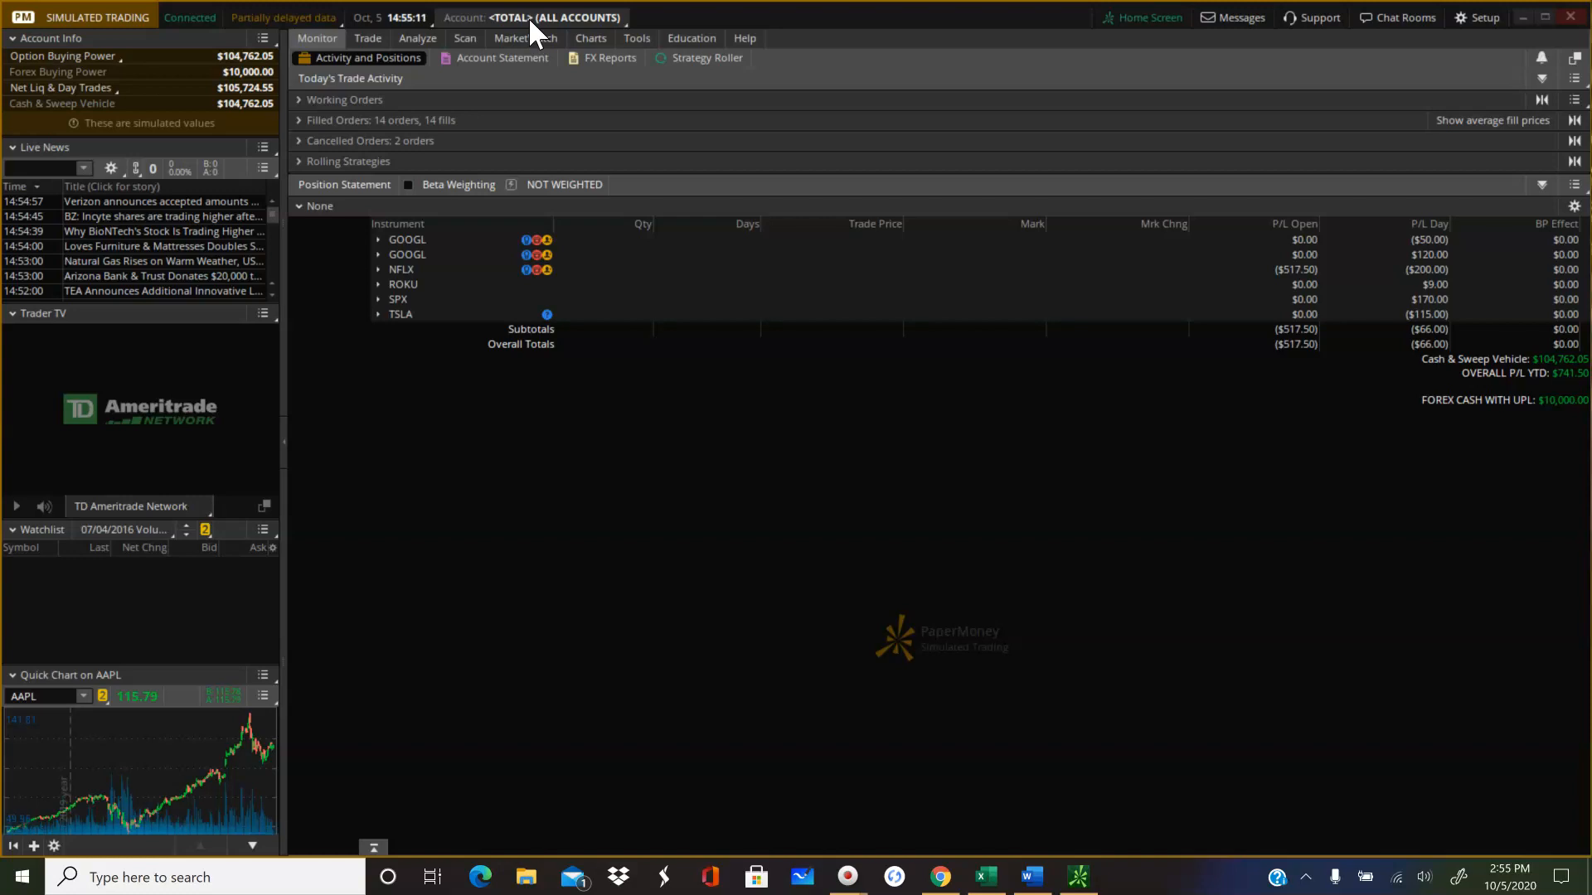
- Switch the account selector from all accounts to the margin account
left_click(532, 17)
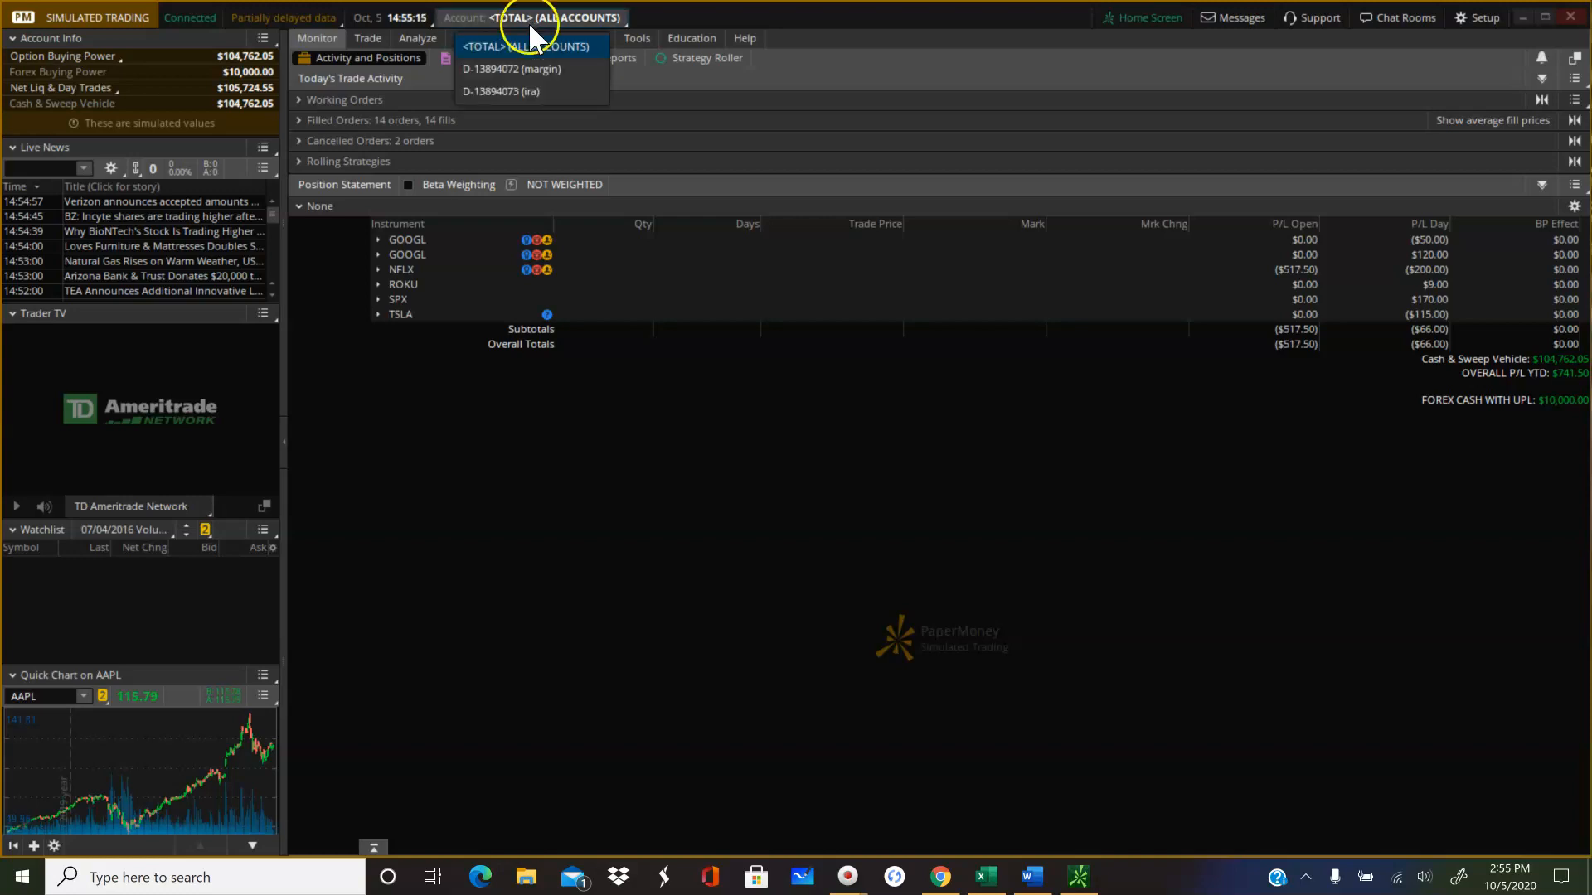
mouse_move(517, 91)
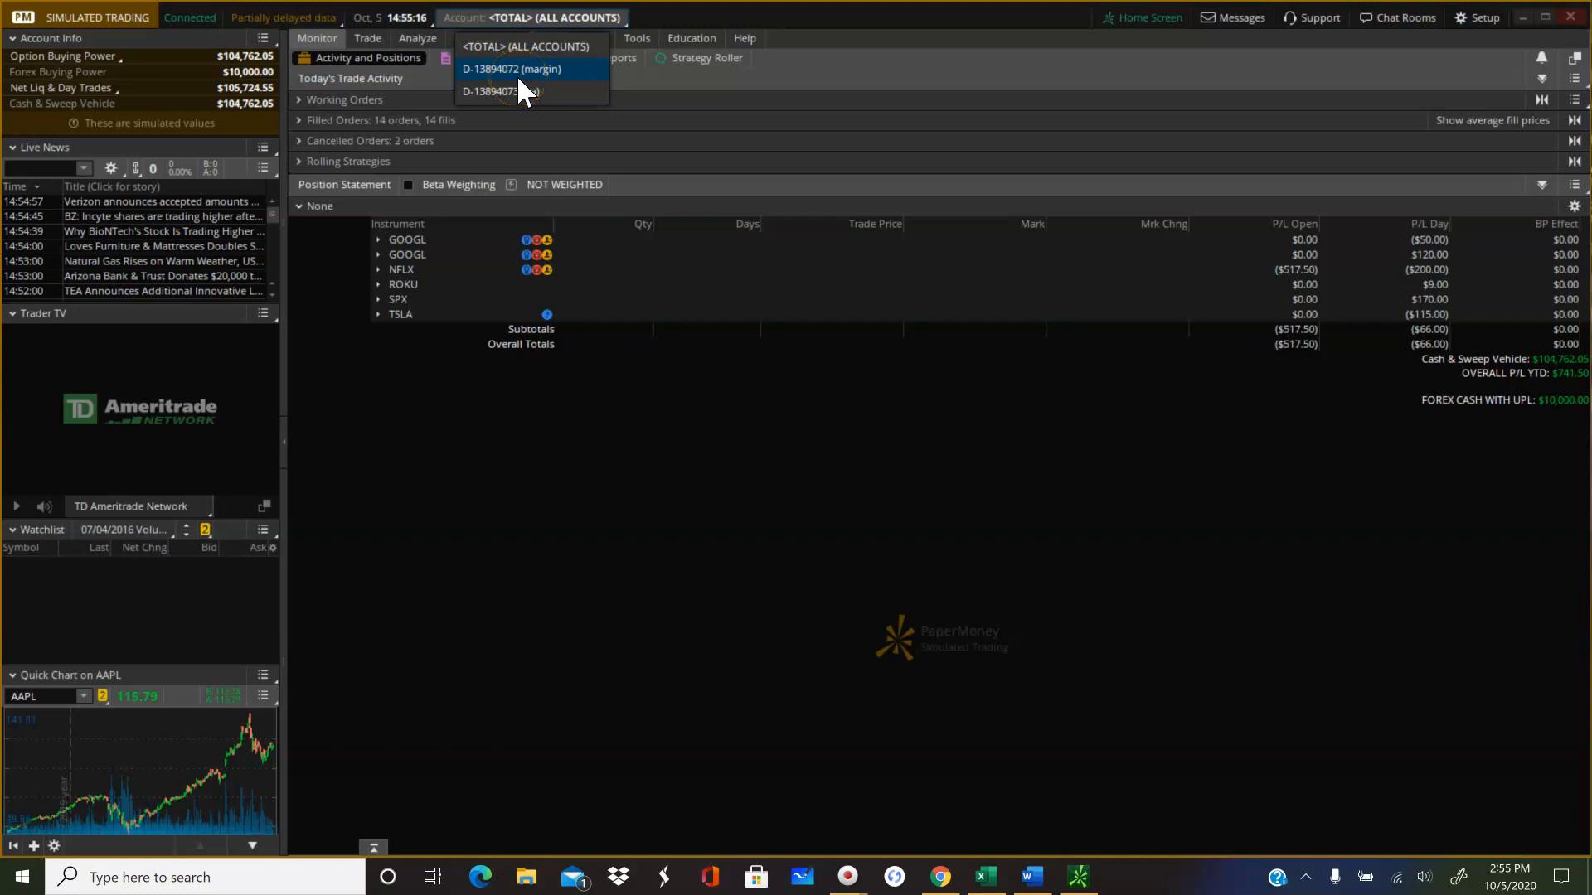
left_click(513, 69)
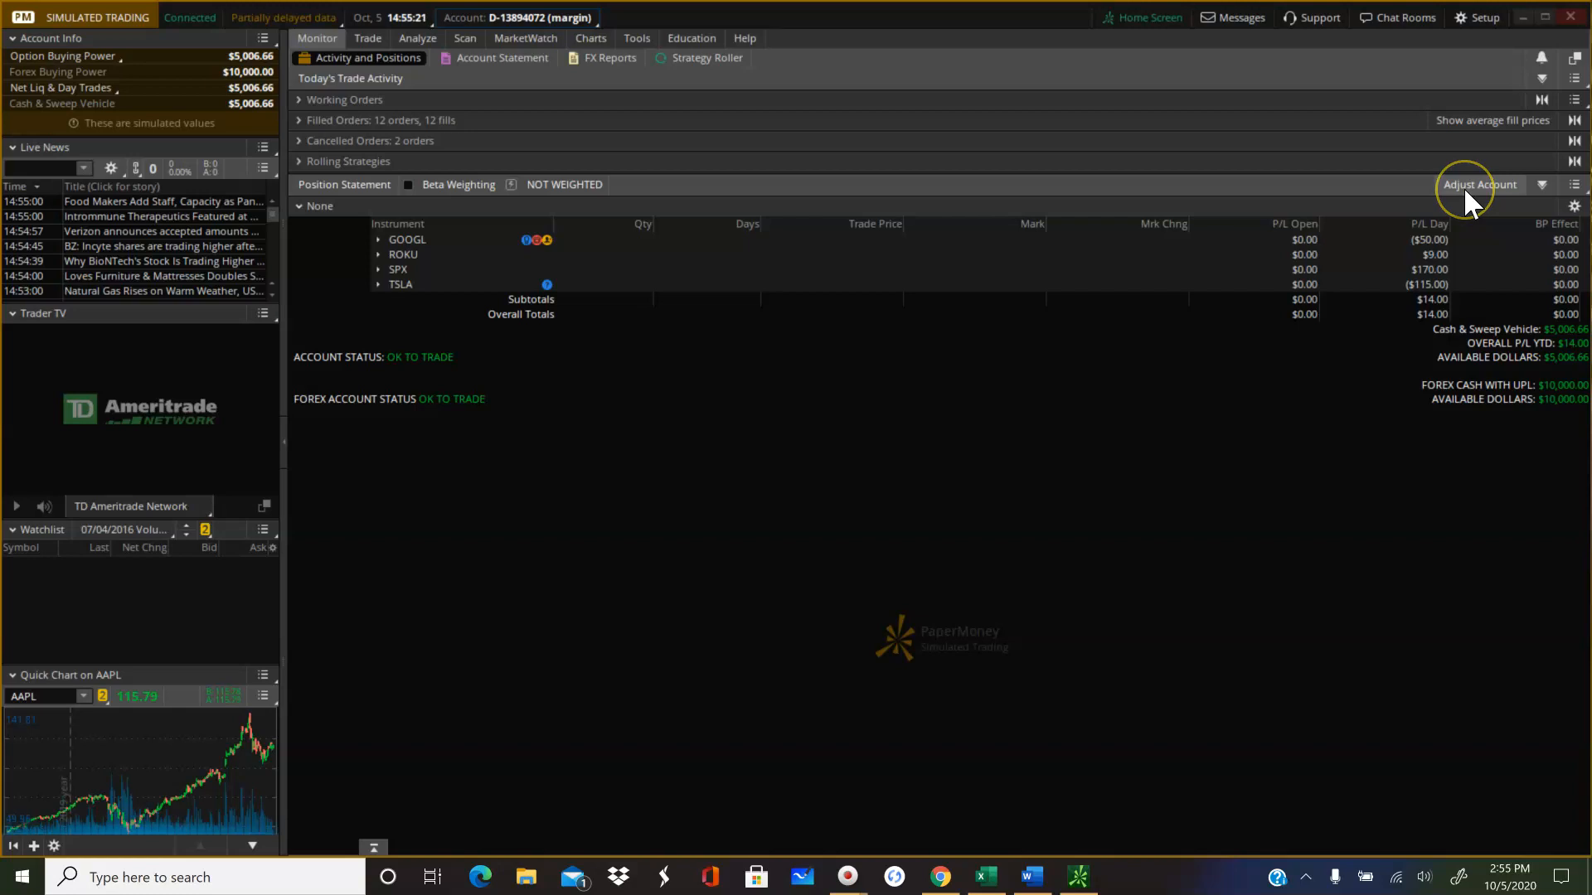
- In Adjust Account, set the margin account's cash to $5,000 and apply it
left_click(1480, 184)
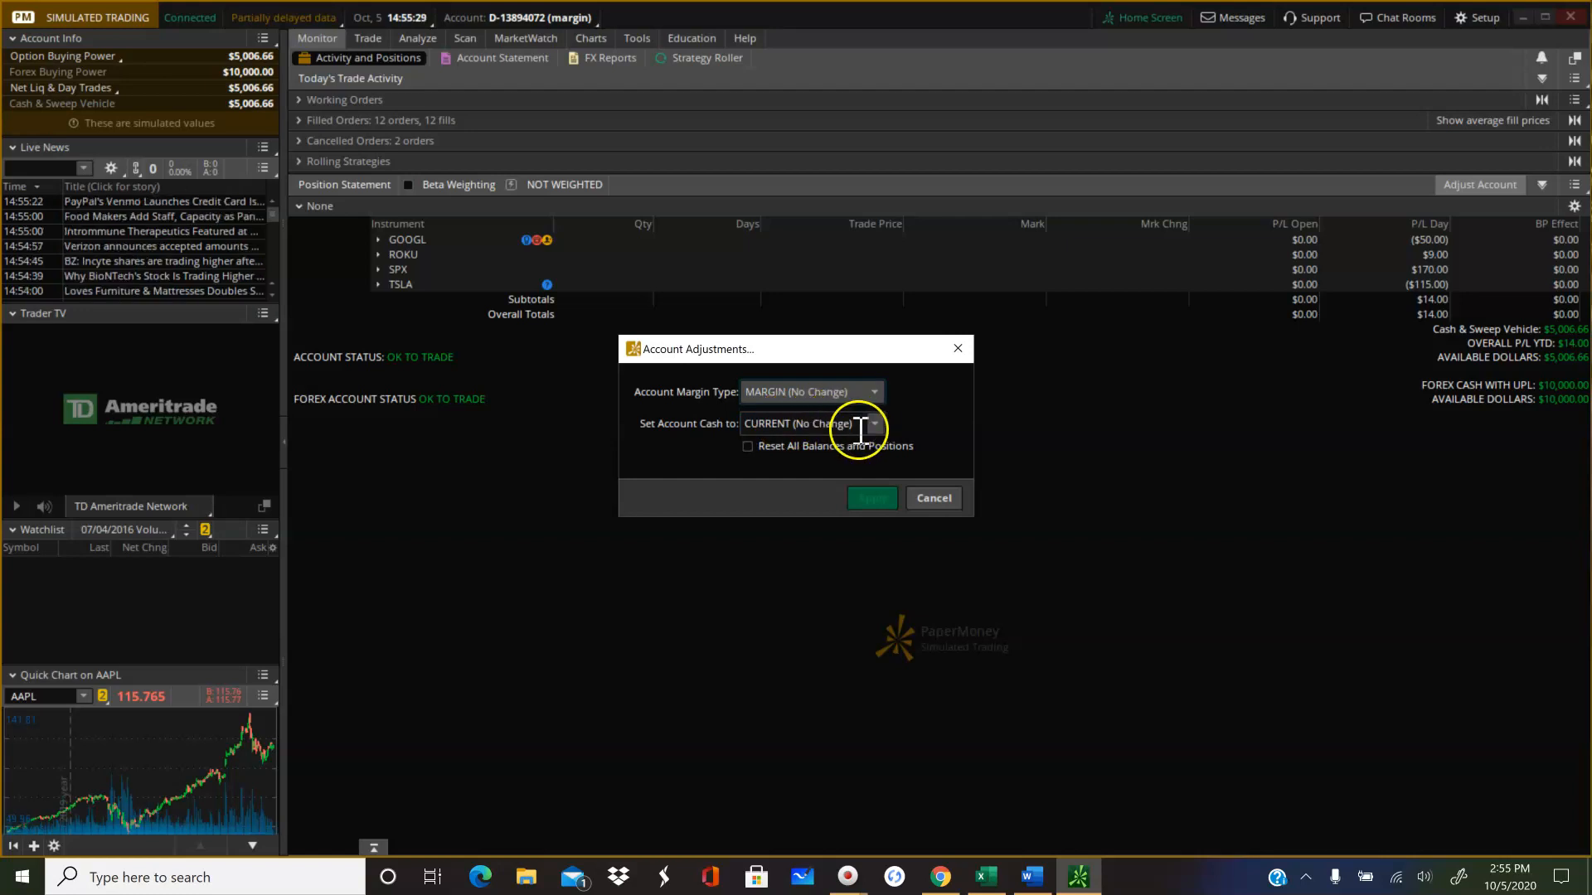
left_click(871, 423)
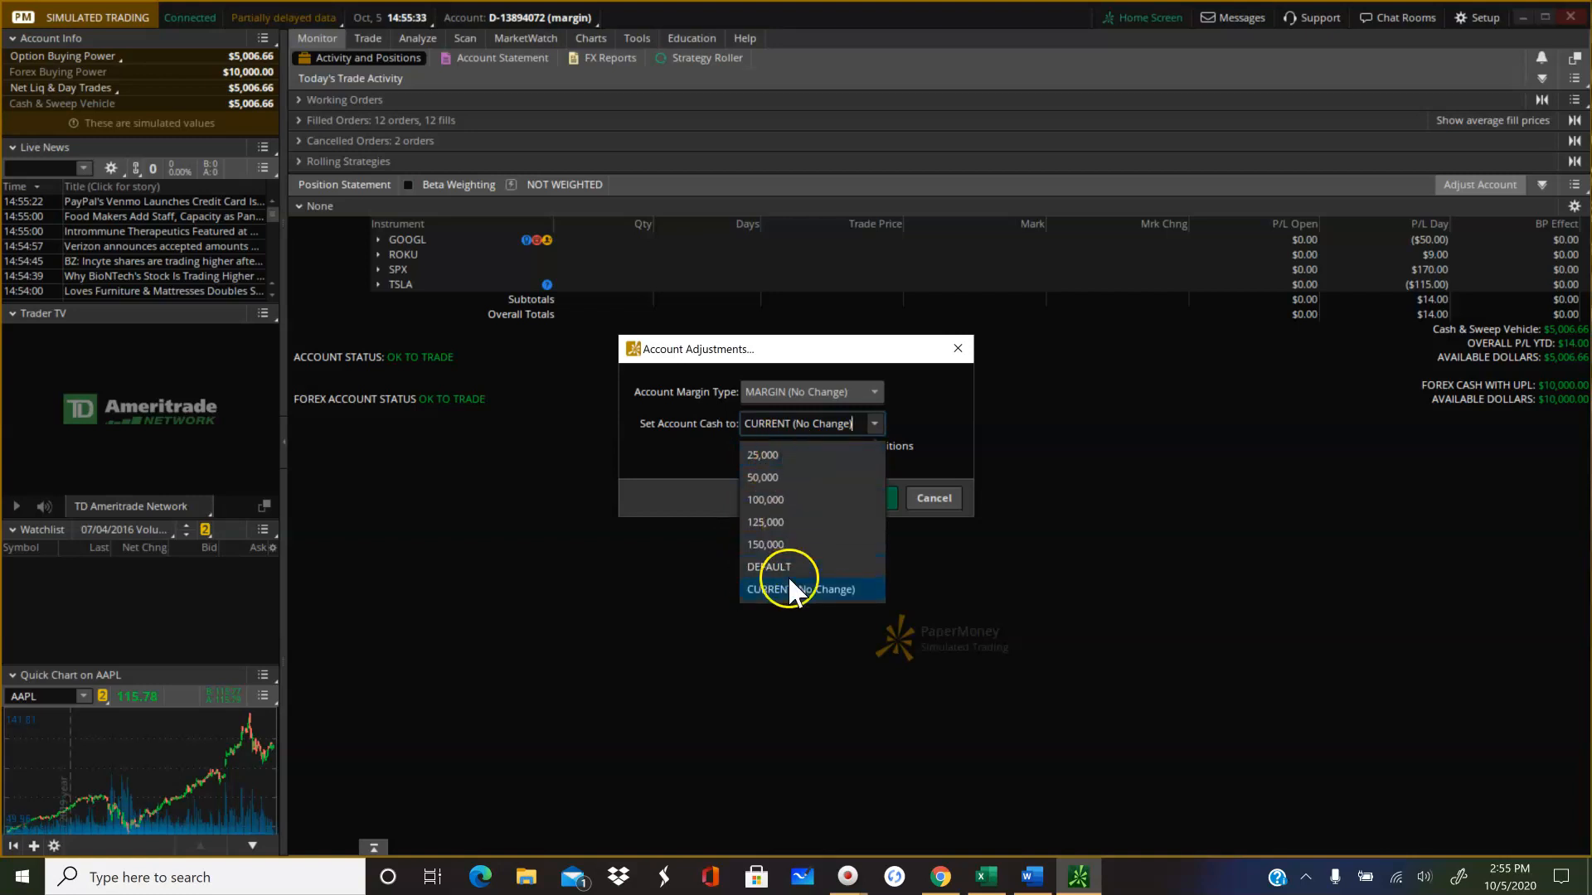
left_click(768, 567)
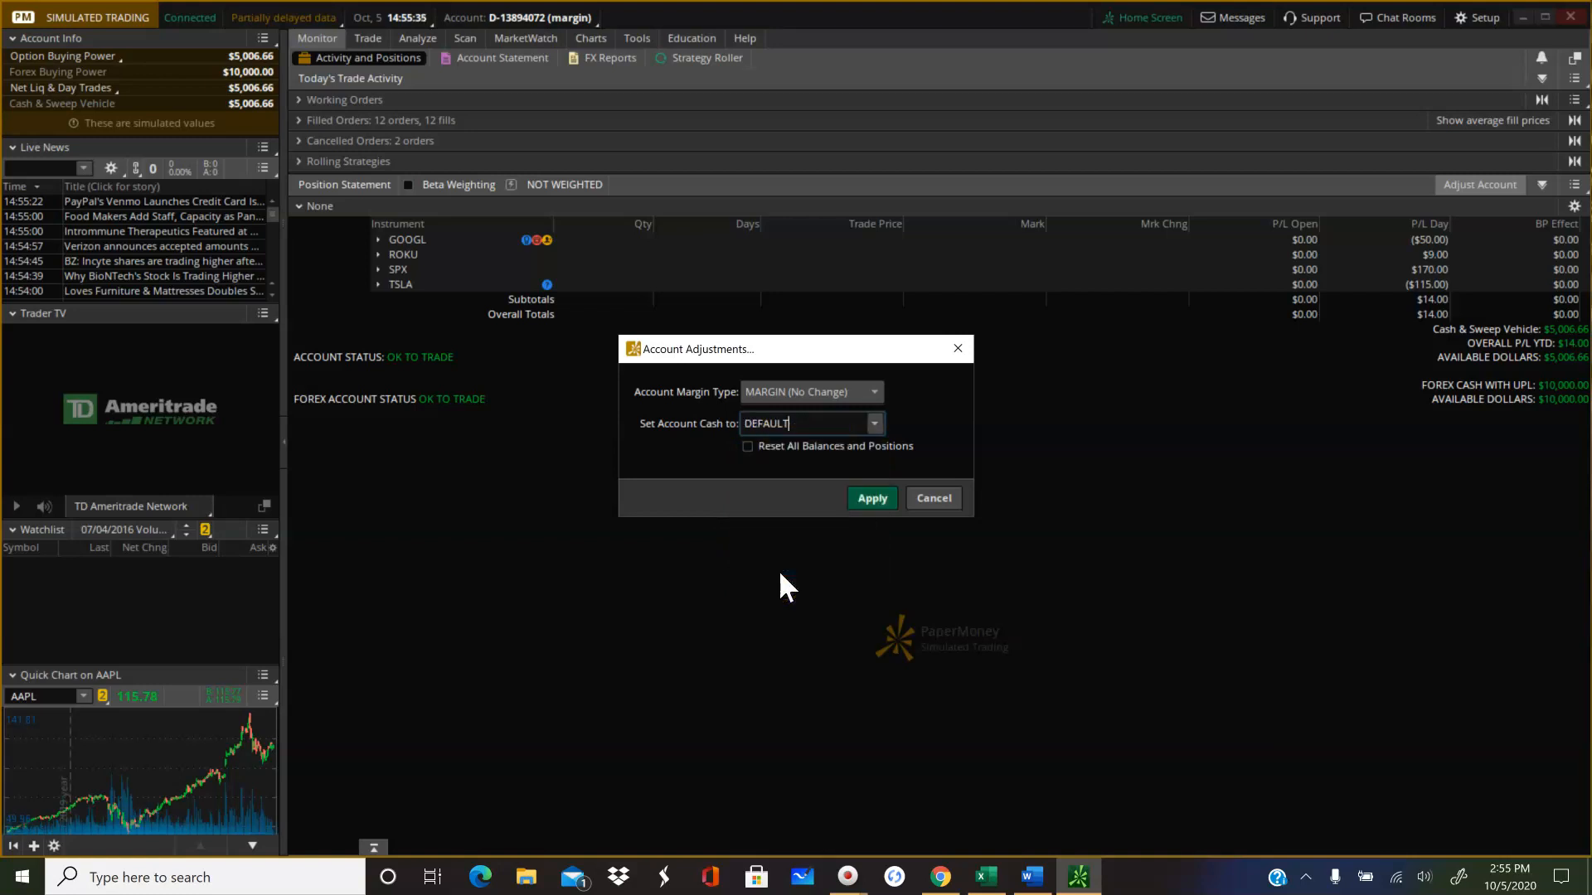
left_click(871, 423)
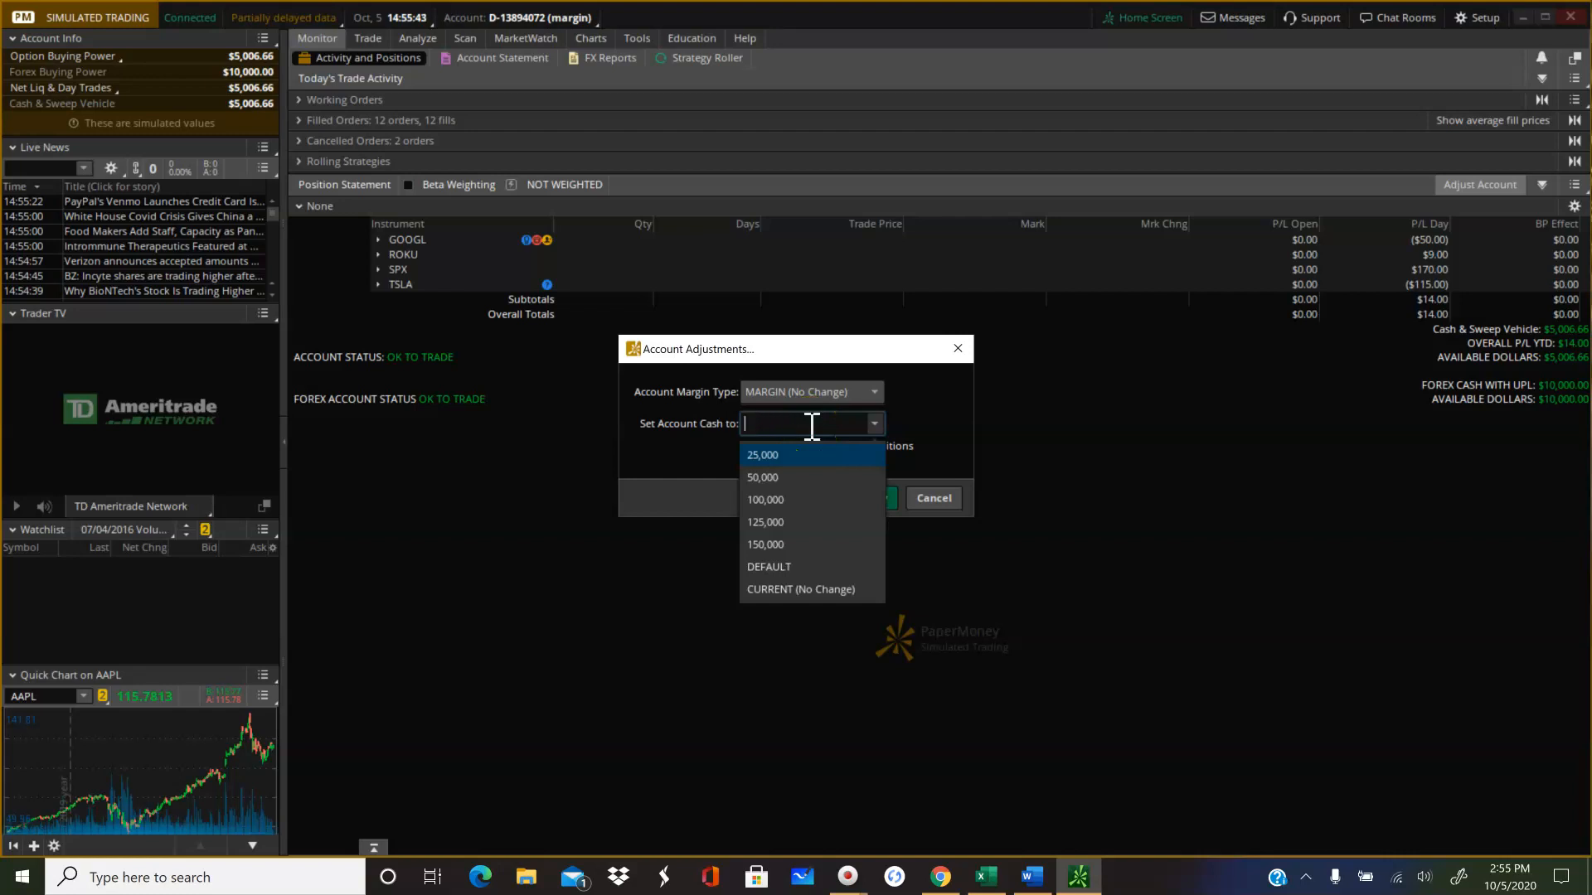
type("5,000")
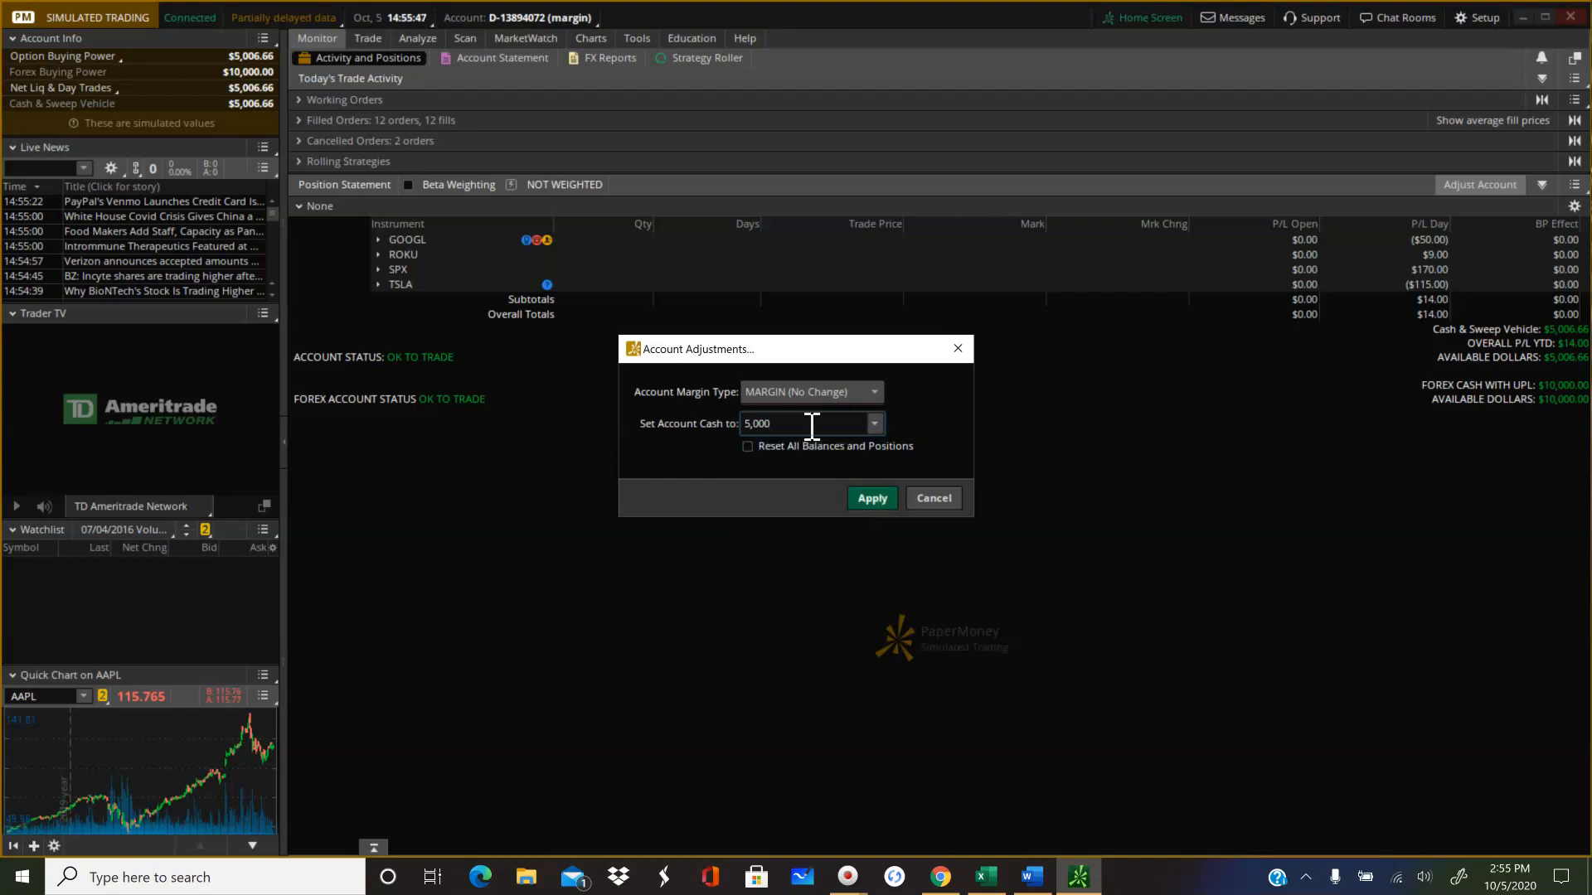
left_click(870, 498)
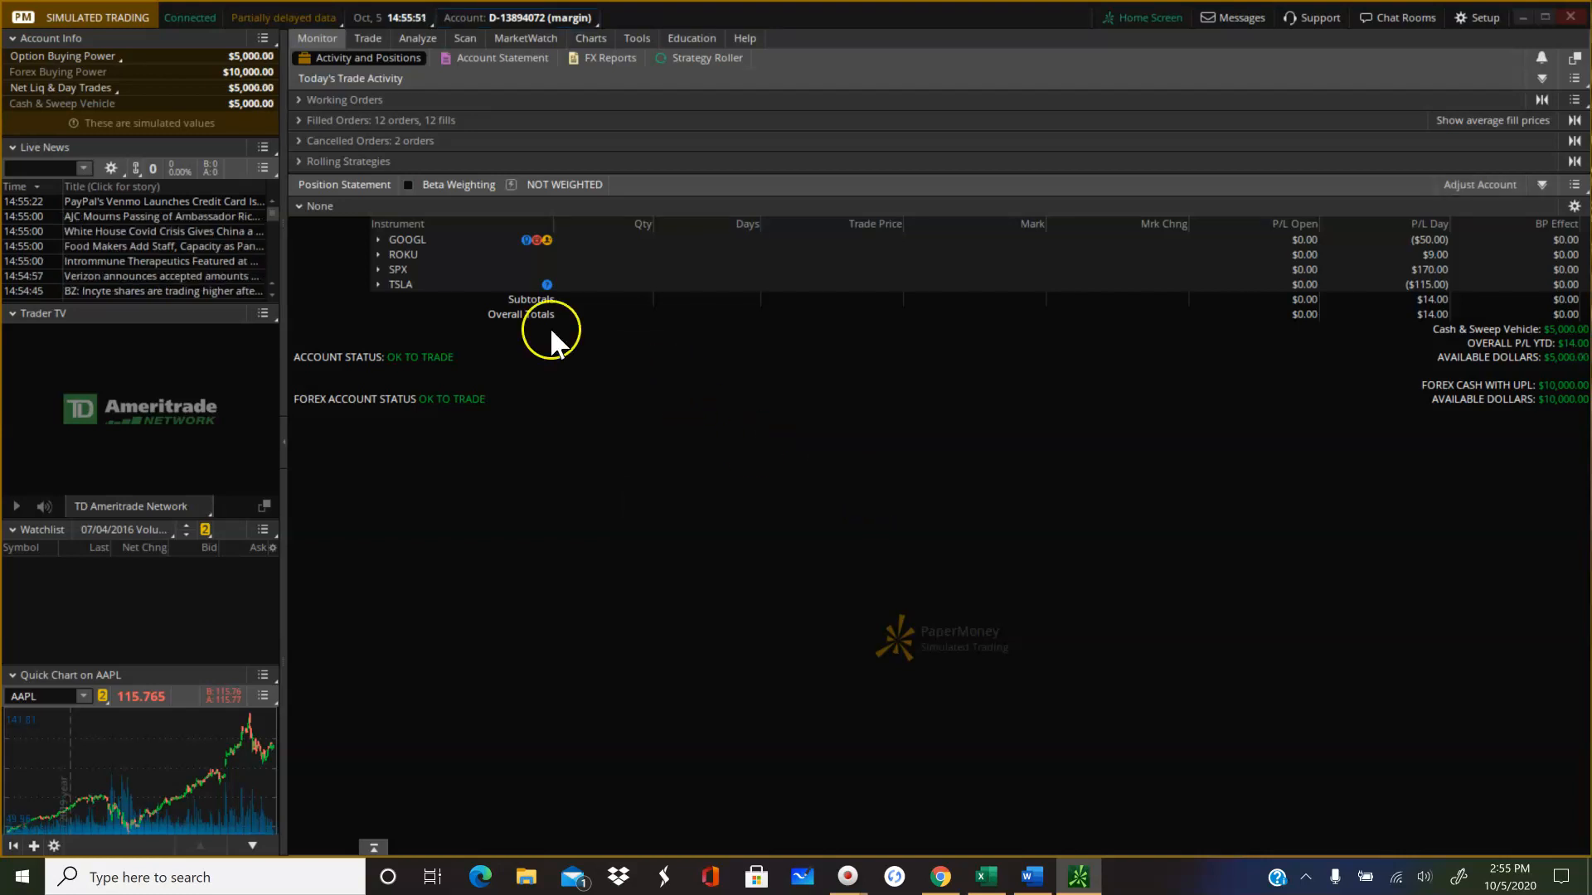
mouse_move(209, 106)
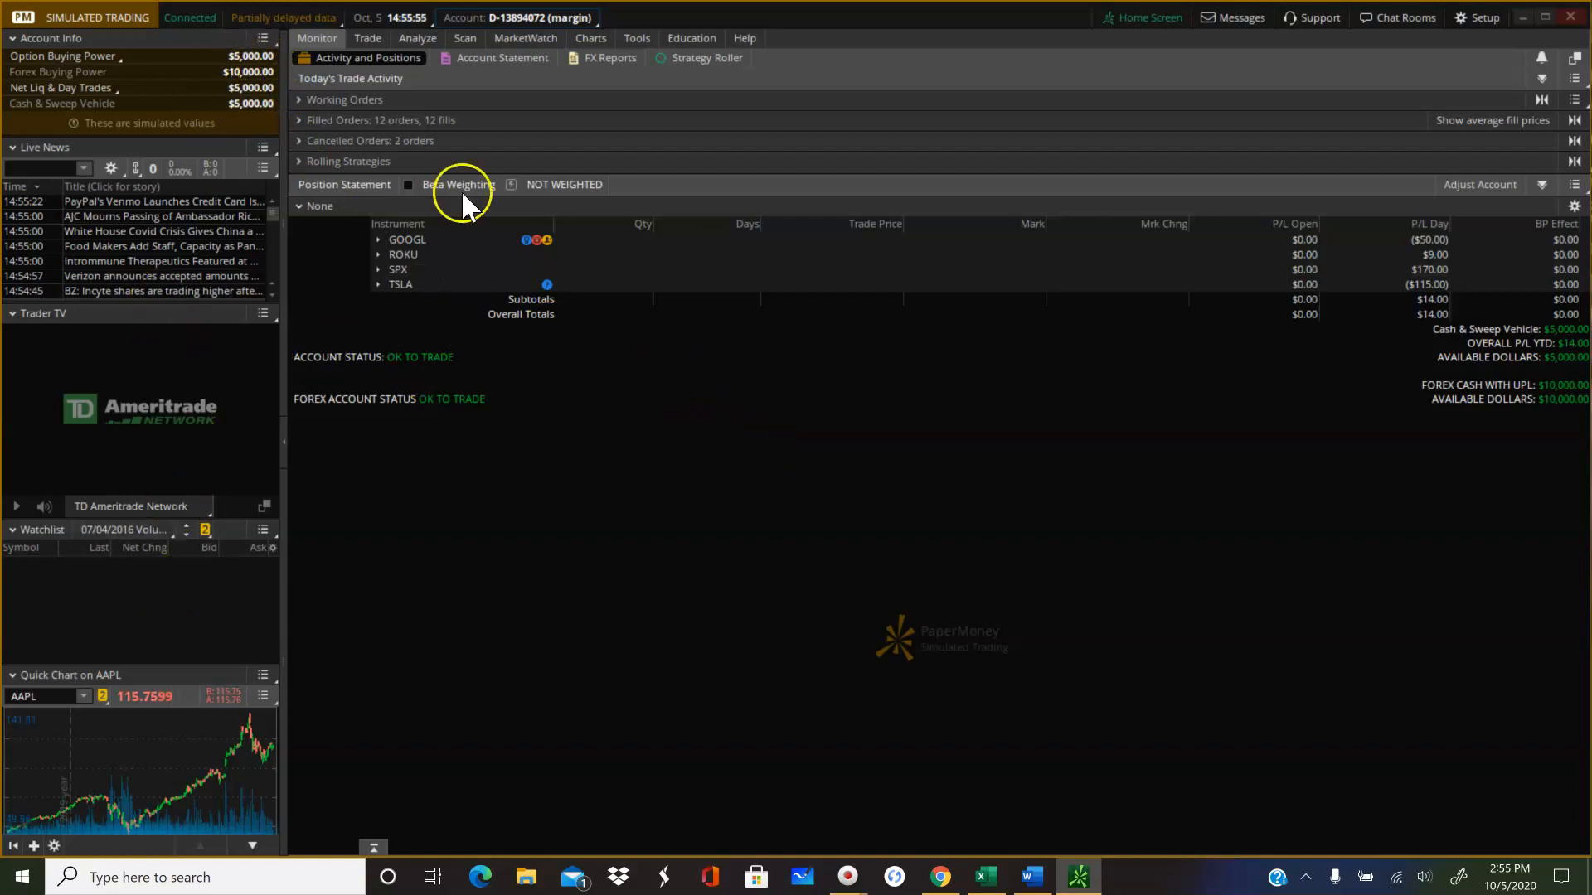
mouse_move(1481, 184)
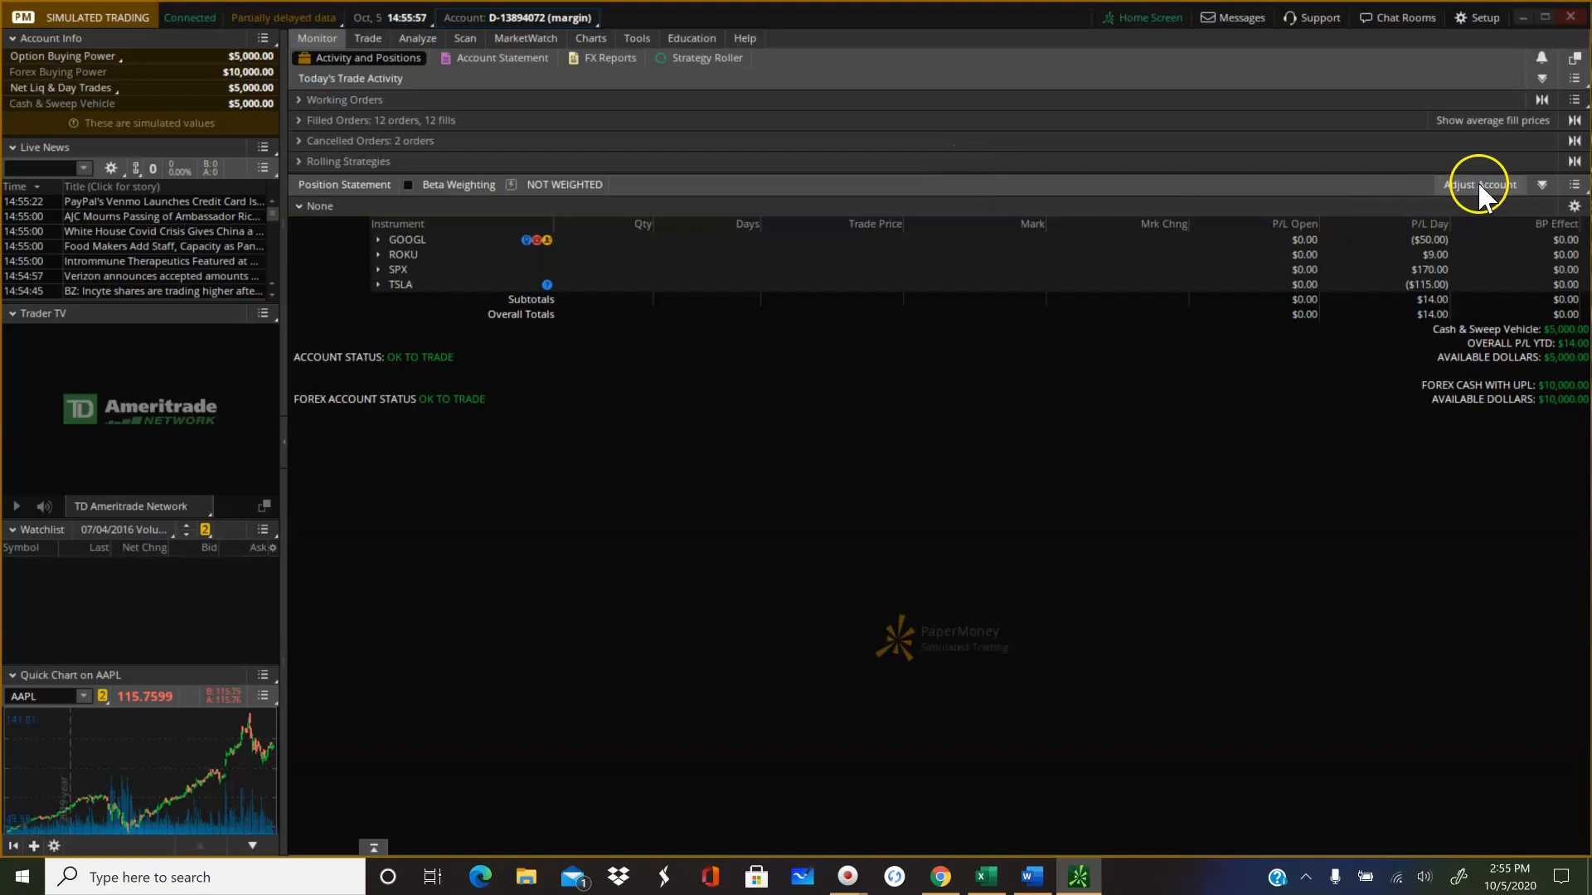
mouse_move(990, 350)
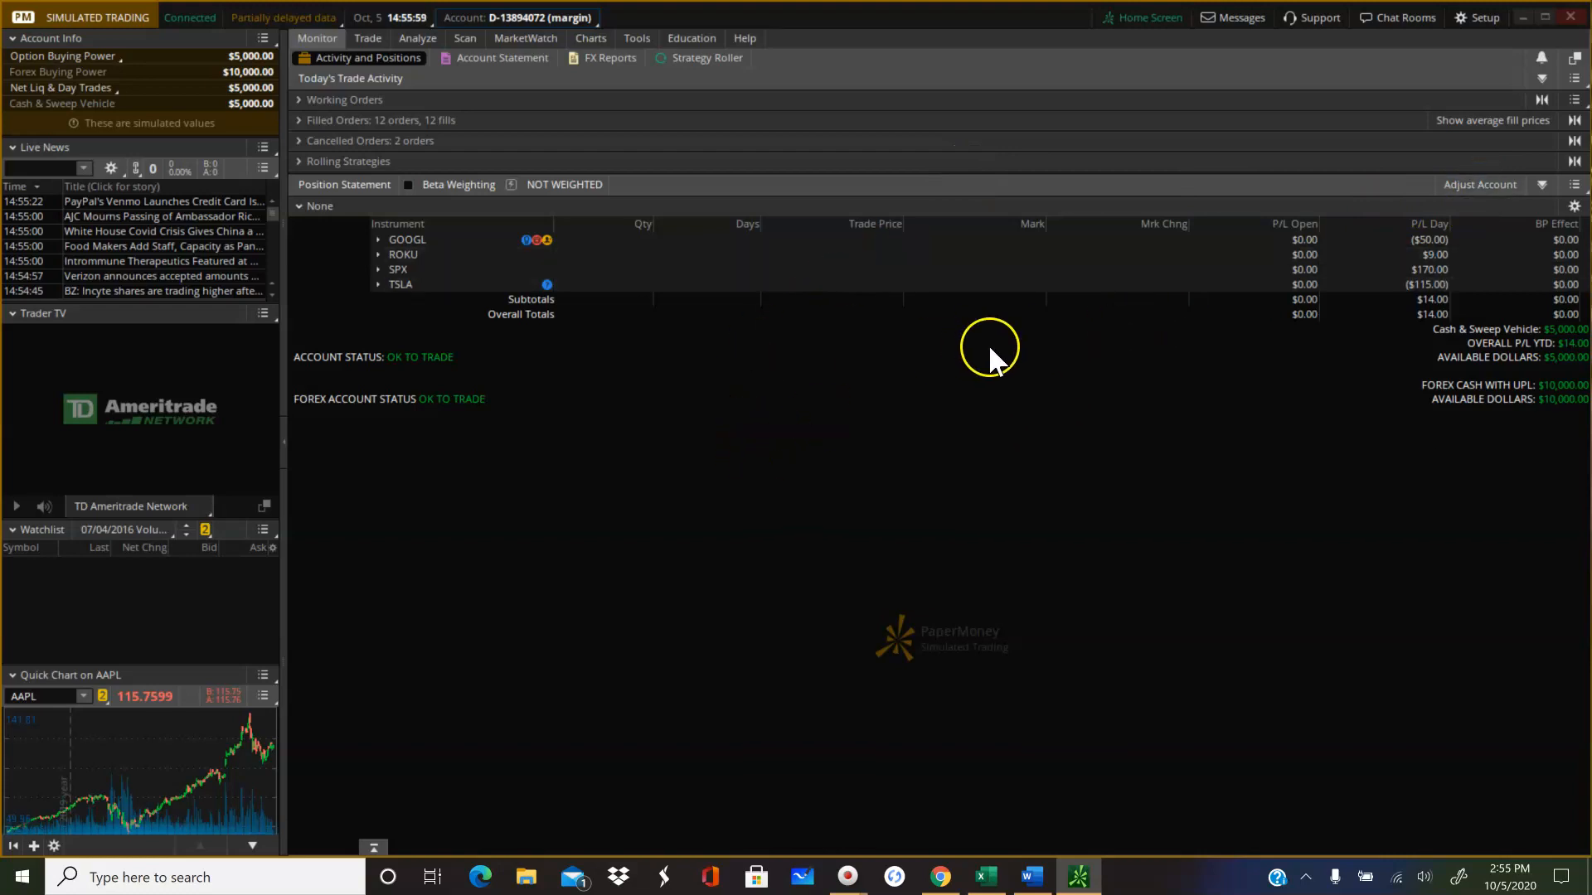
mouse_move(763, 449)
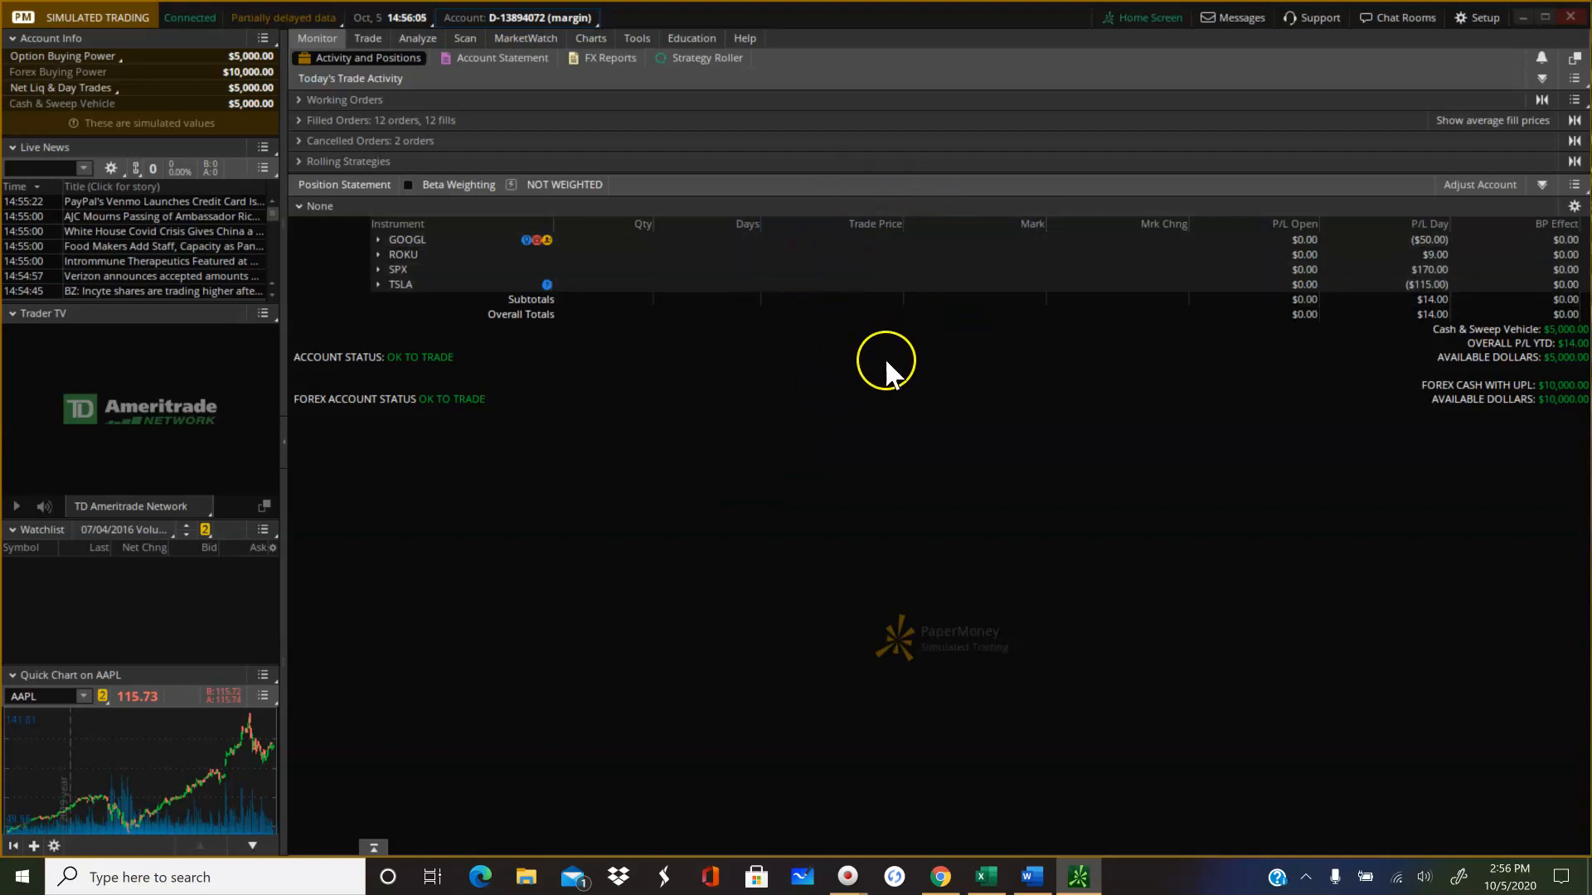
mouse_move(756, 249)
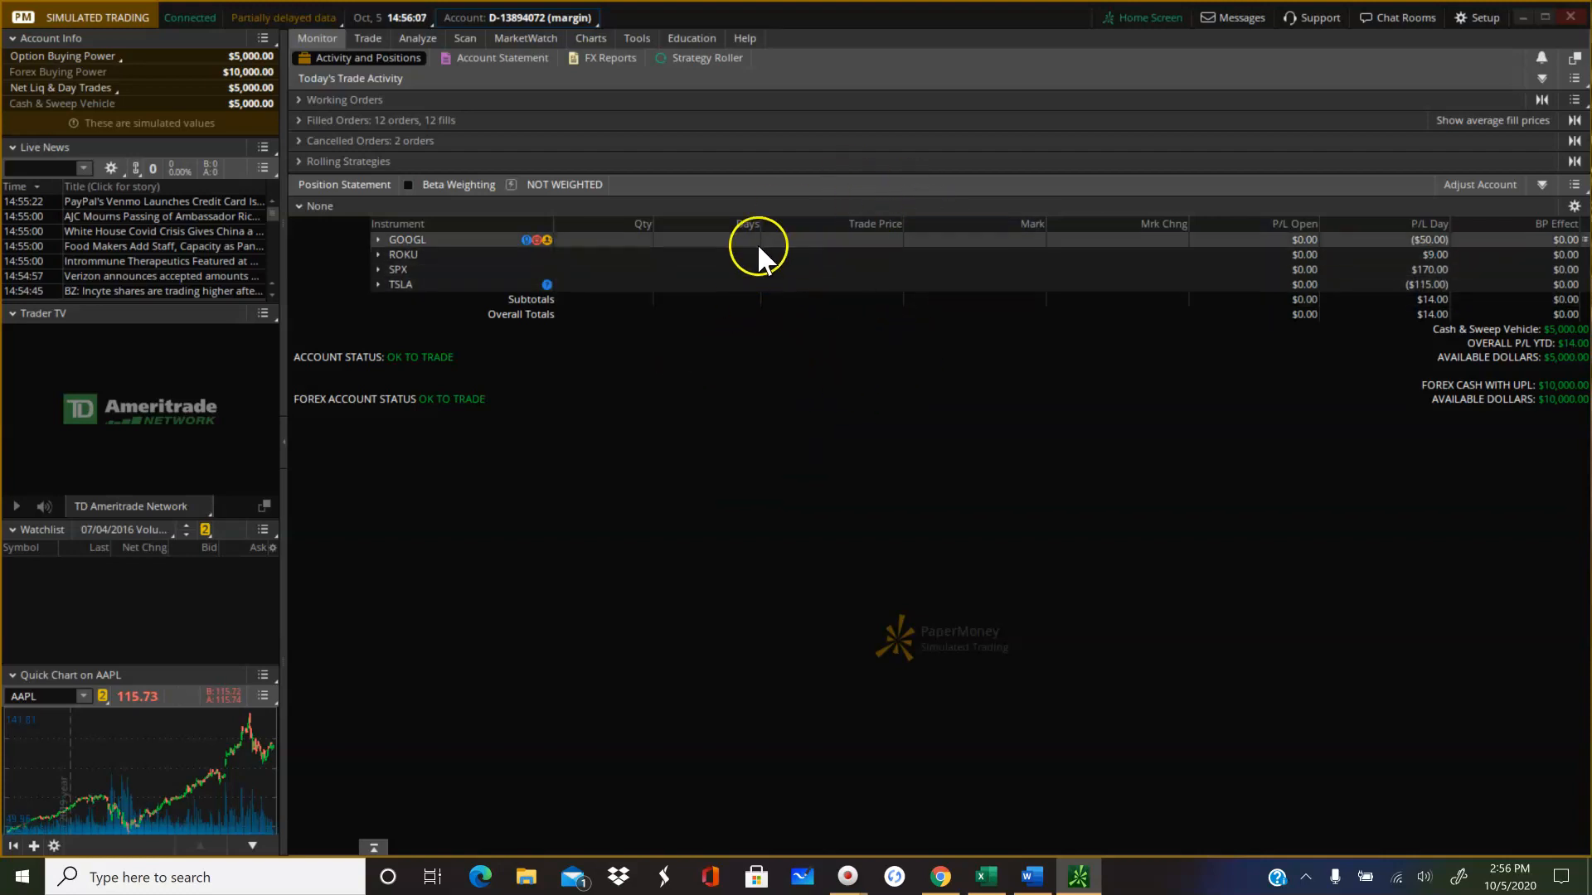
mouse_move(754, 297)
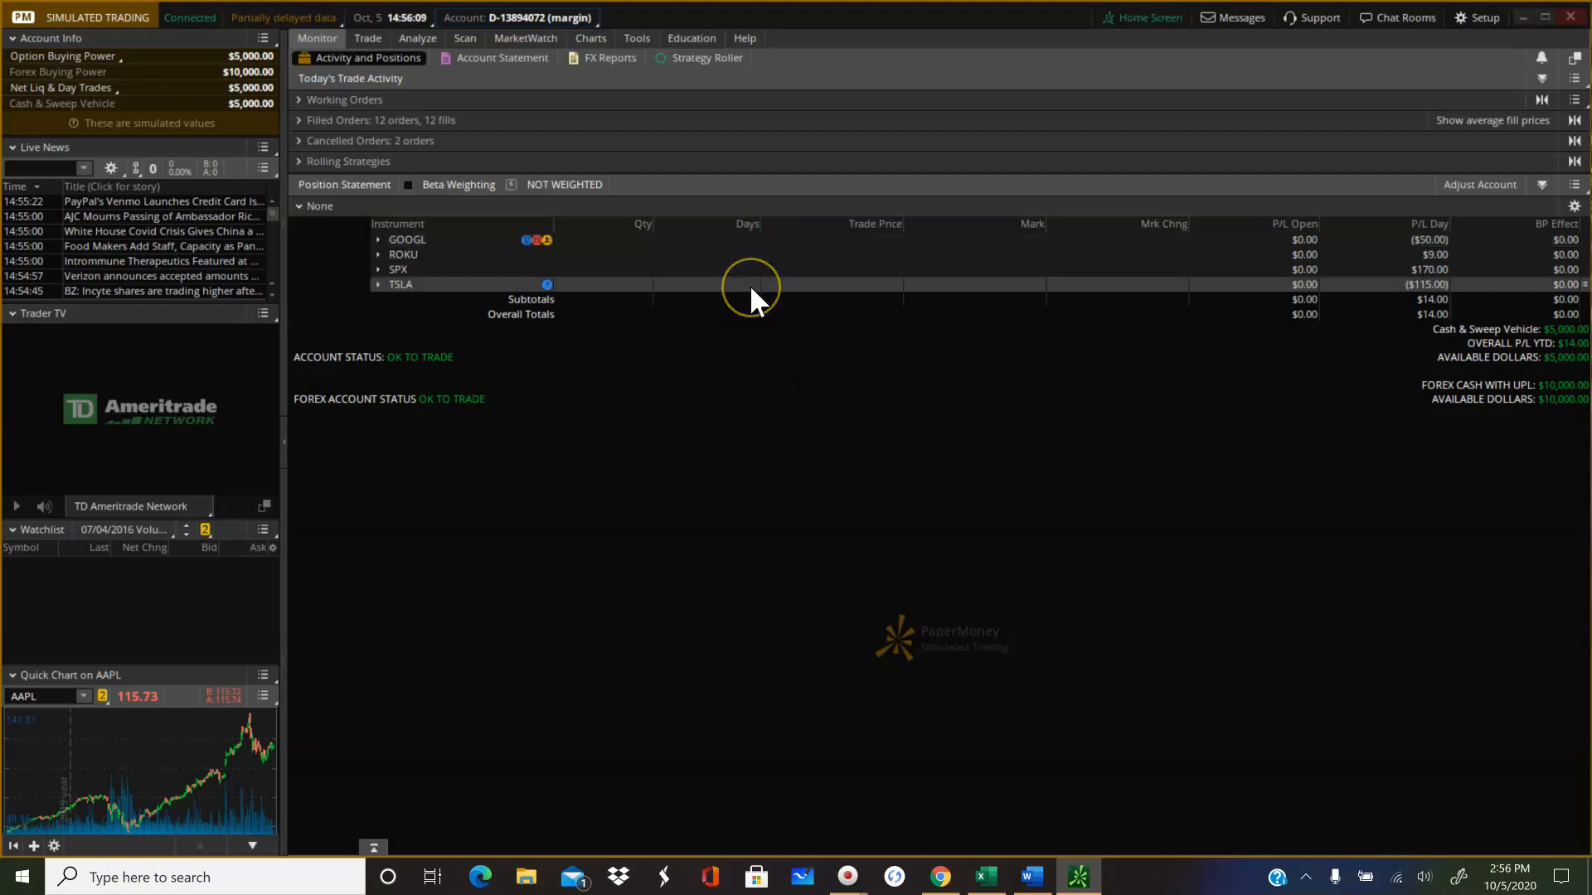
mouse_move(751, 363)
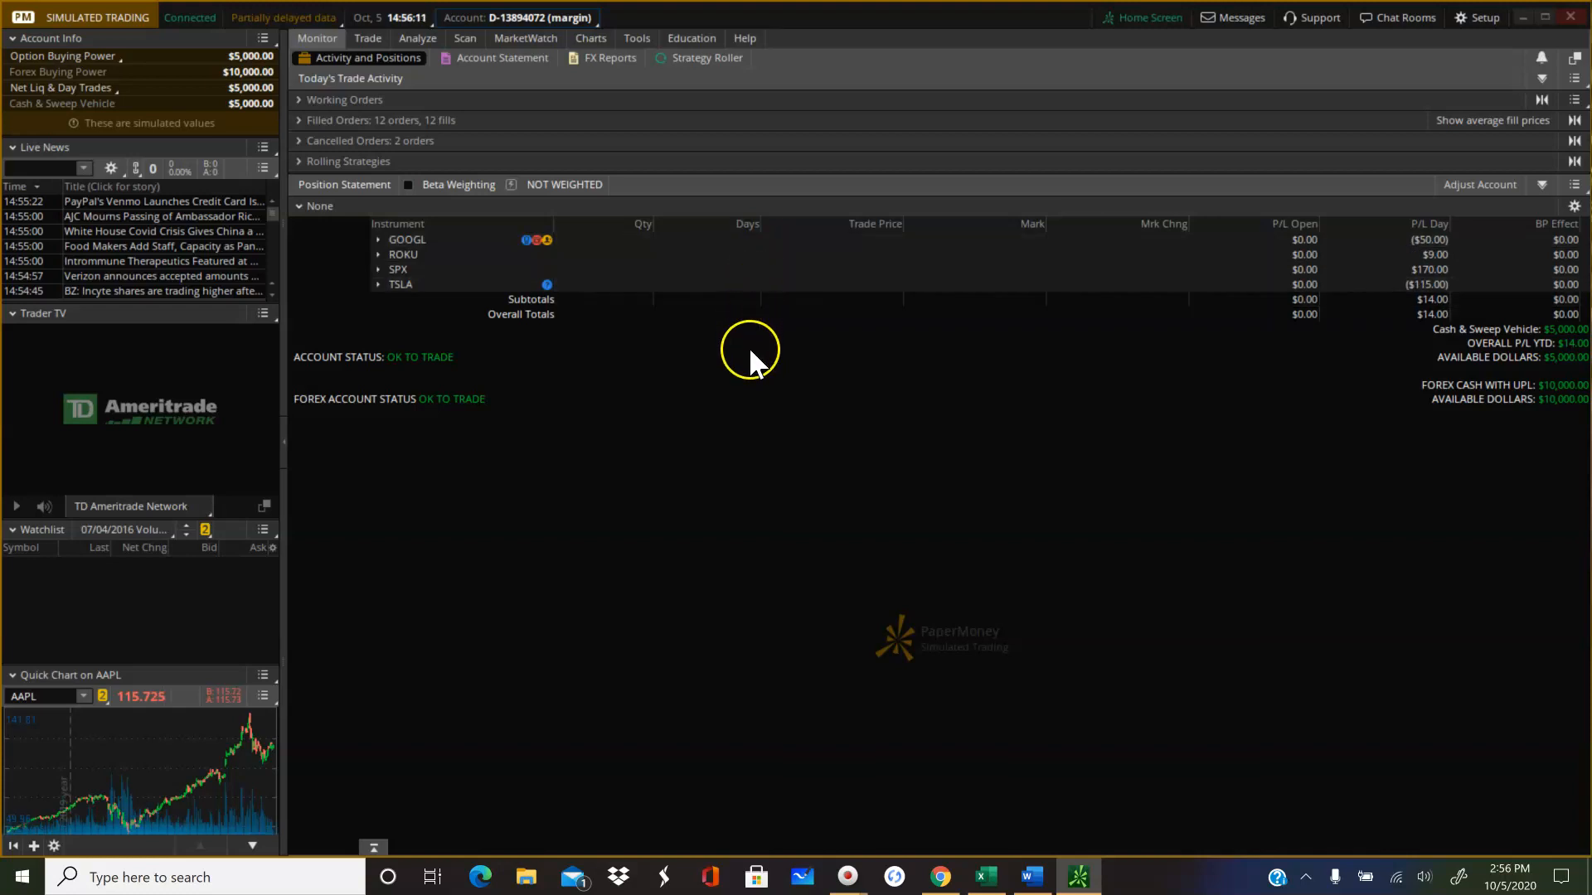
mouse_move(454, 703)
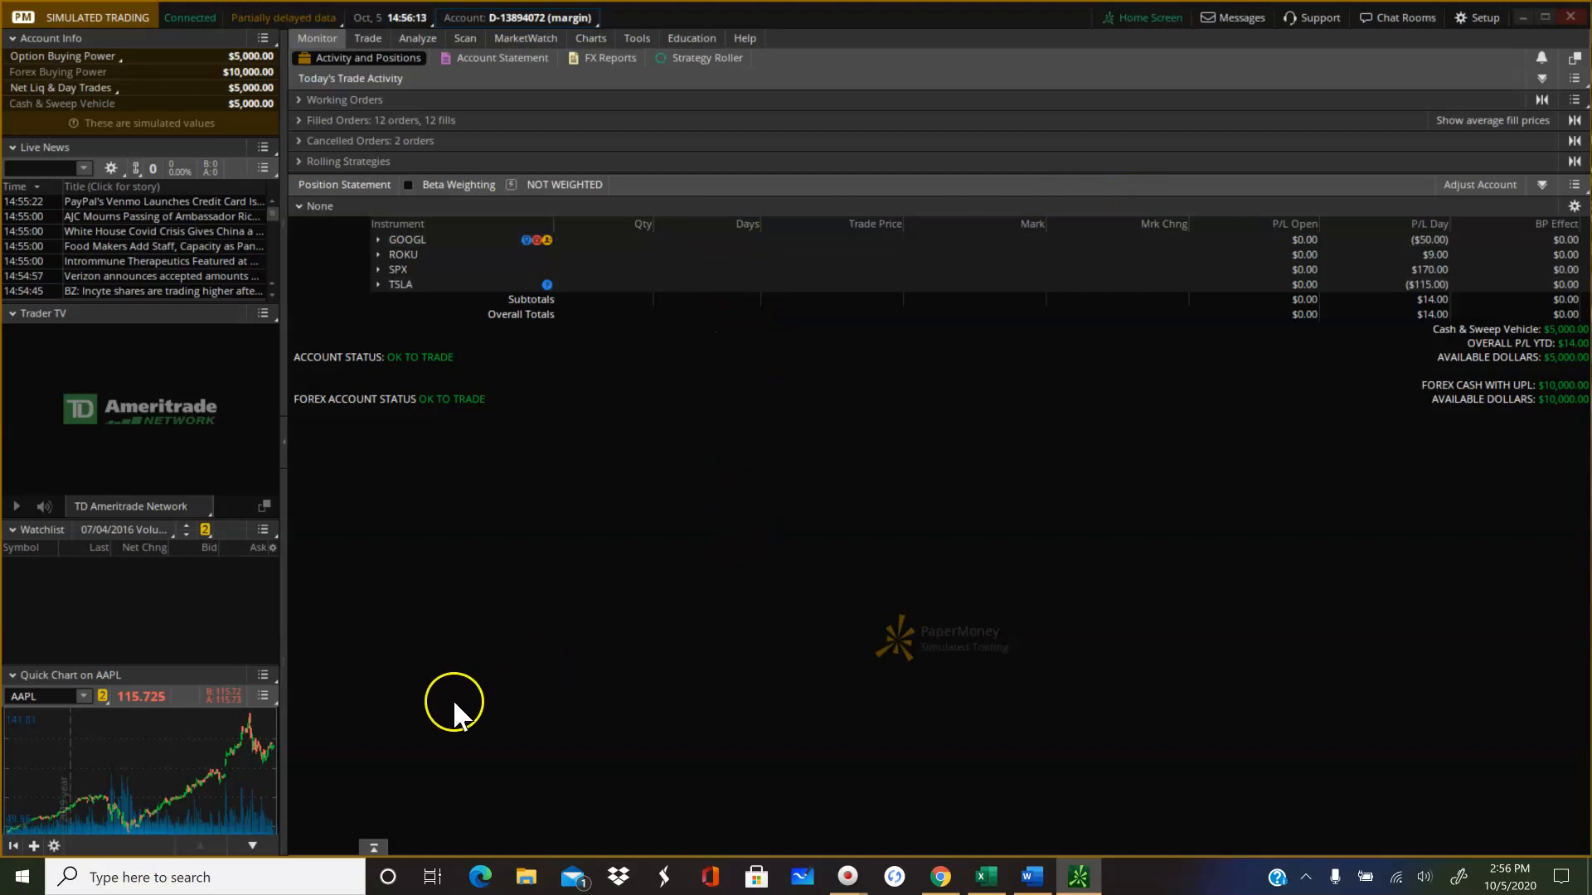